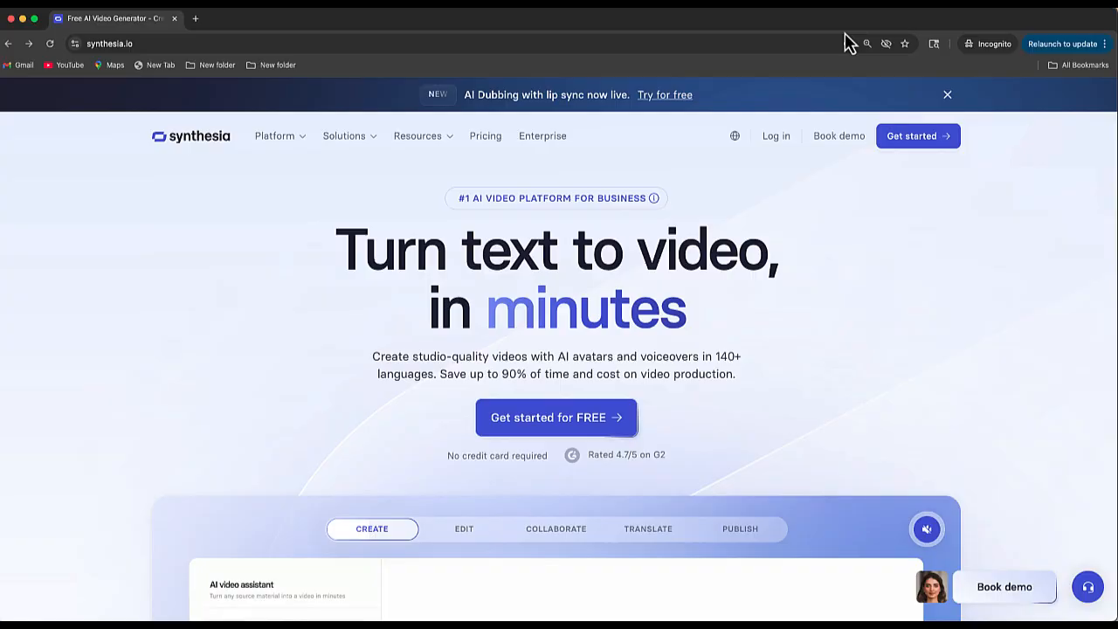
Scroll down the synthesia.io homepage, then go to the Pricing page from the top navigation
{"action": "scroll", "scroll_direction": "down", "scroll_amount": 3}
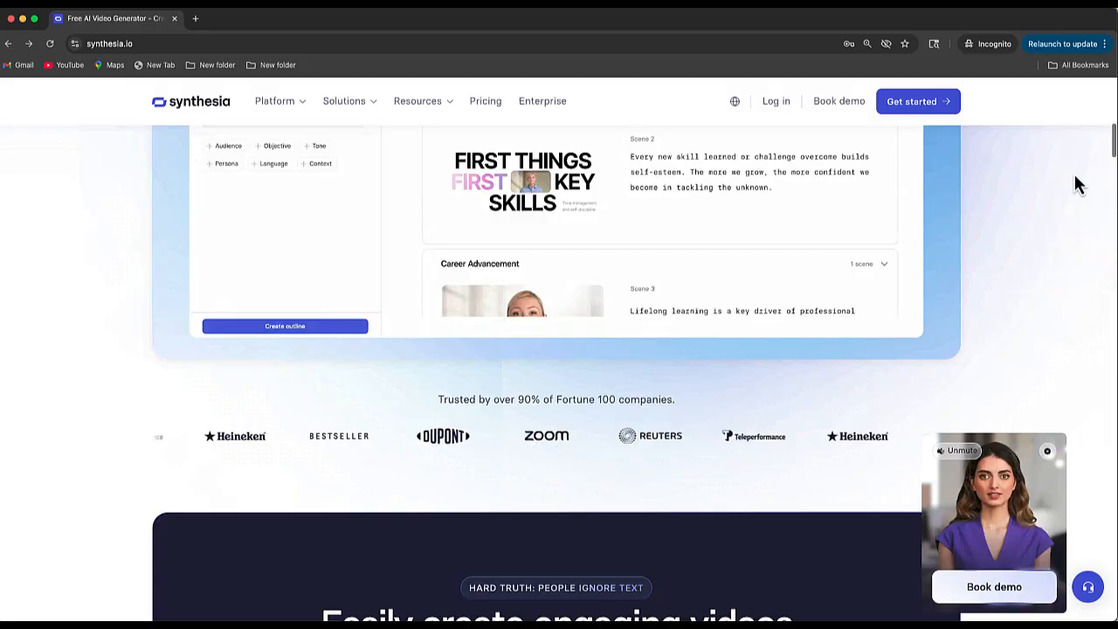
{"action": "scroll", "scroll_direction": "down", "scroll_amount": 3}
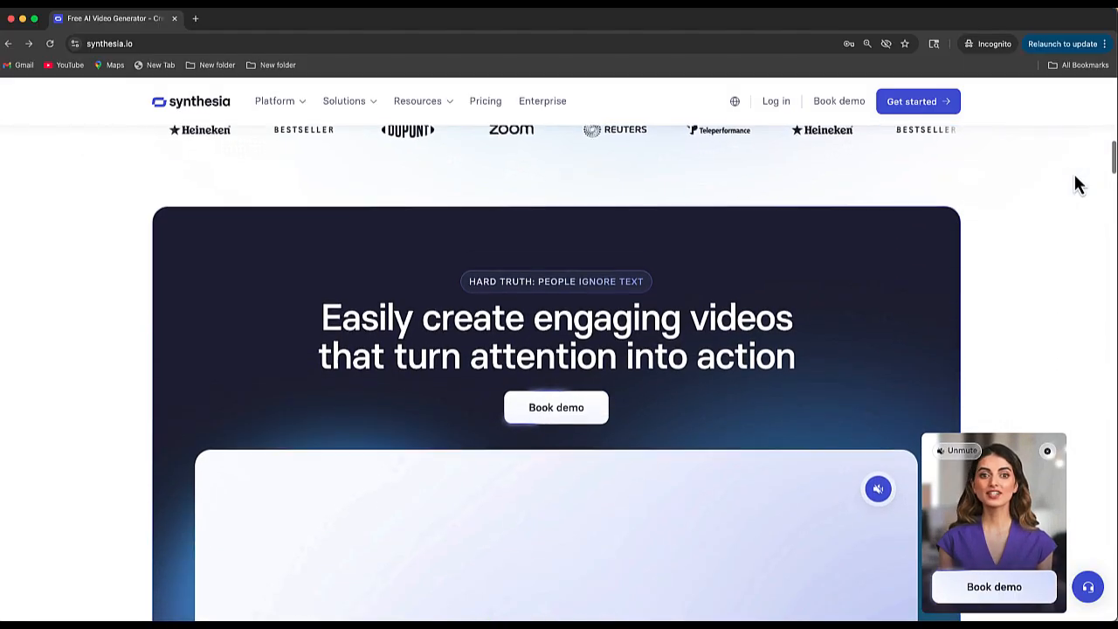
{"action": "scroll", "scroll_direction": "down", "scroll_amount": 3}
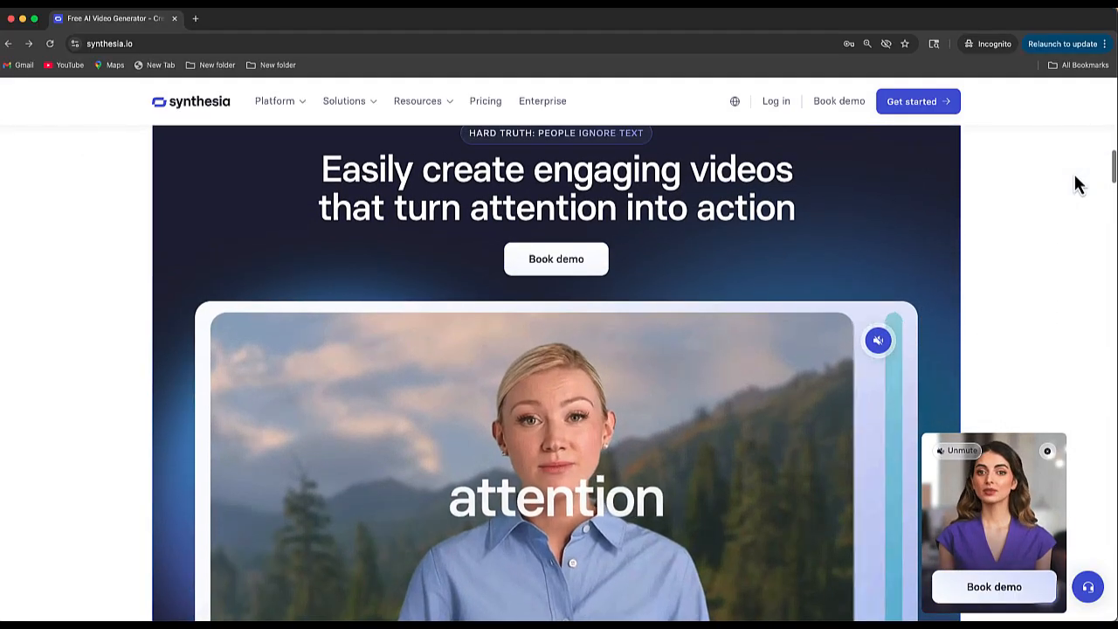
{"action": "scroll", "scroll_direction": "down", "scroll_amount": 3}
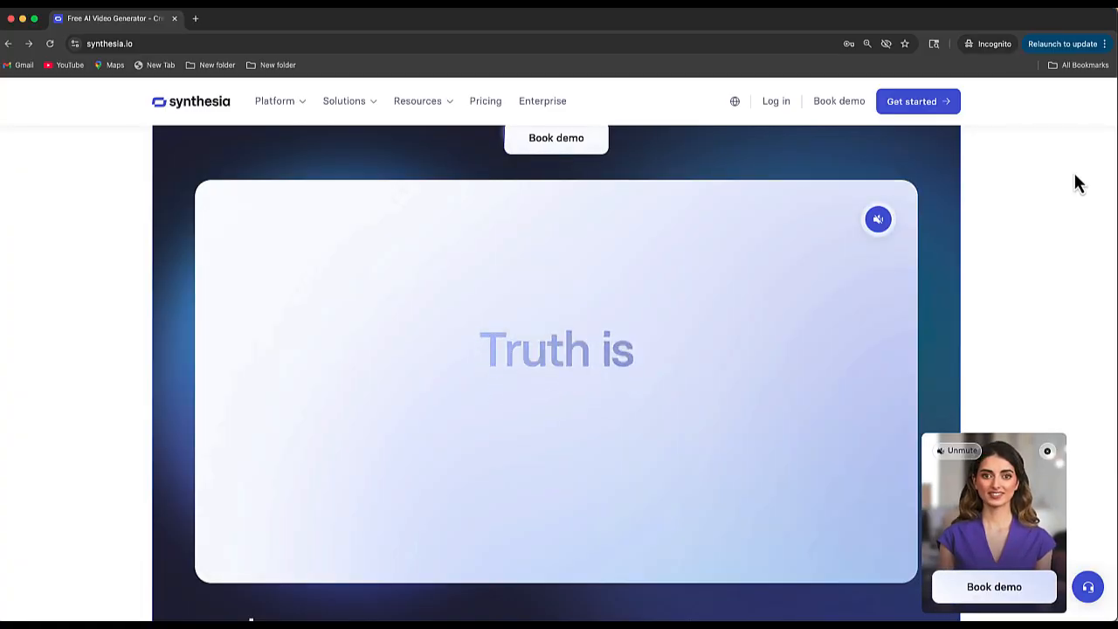
{"action": "scroll", "scroll_direction": "down", "scroll_amount": 3}
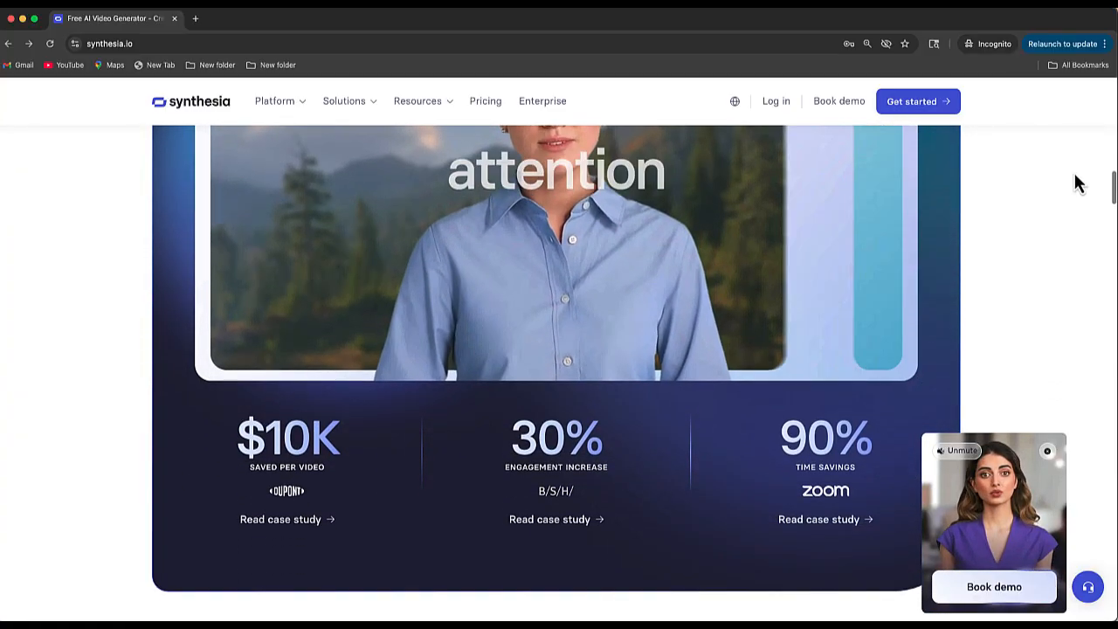
{"action": "left_click", "coordinate": [486, 100]}
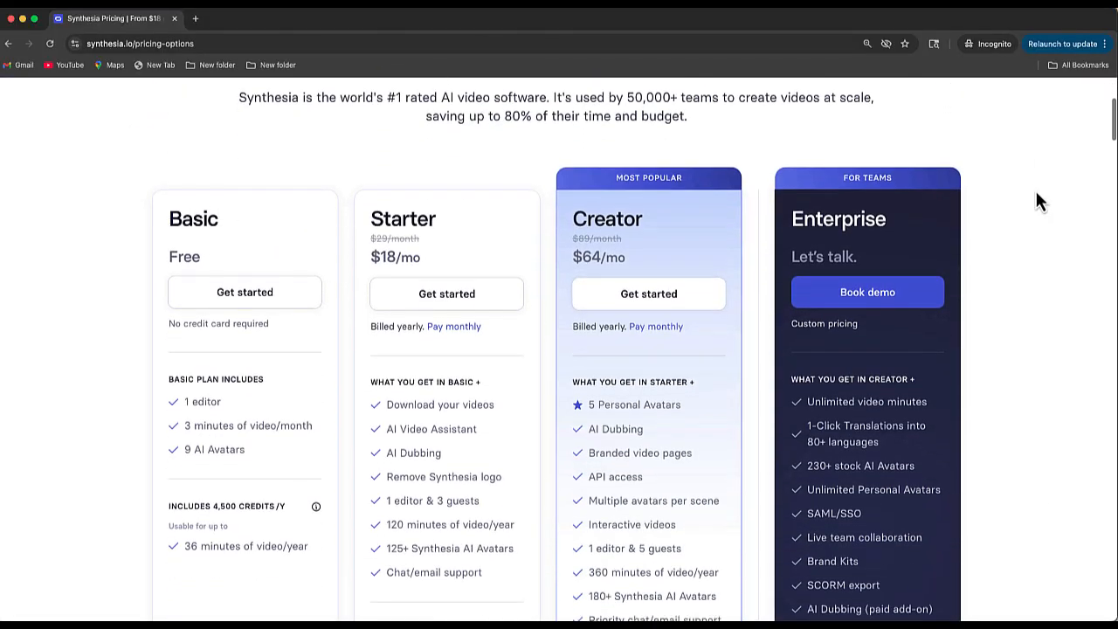
Scroll down the pricing page to review the Basic, Starter, Creator and Enterprise plans
{"action": "scroll", "scroll_direction": "down", "scroll_amount": 3}
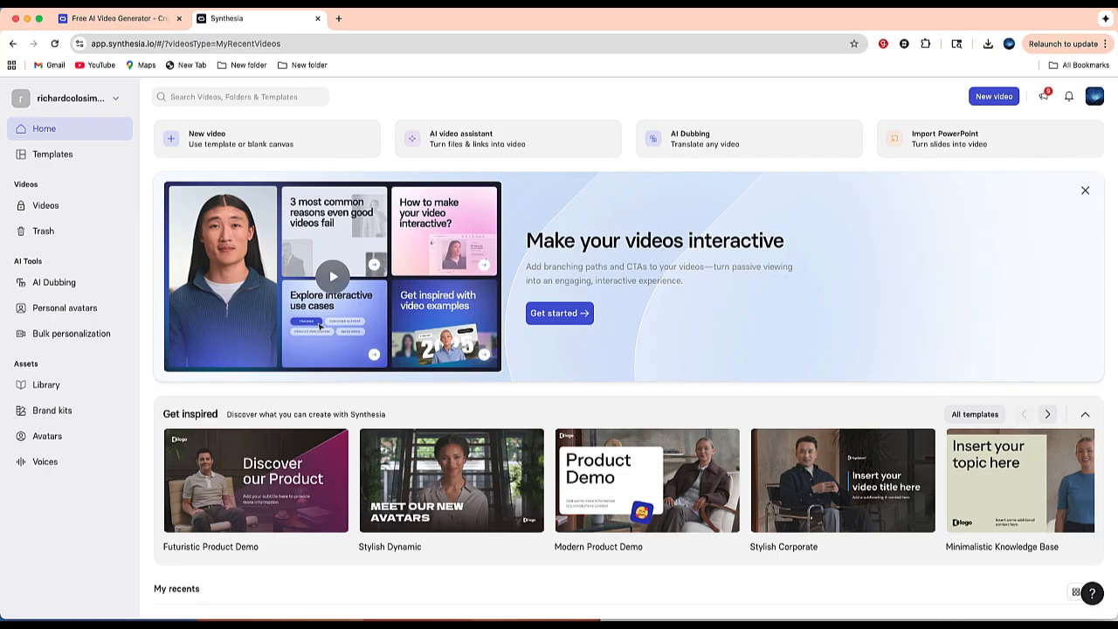
{"action": "mouse_move", "coordinate": [1099, 243]}
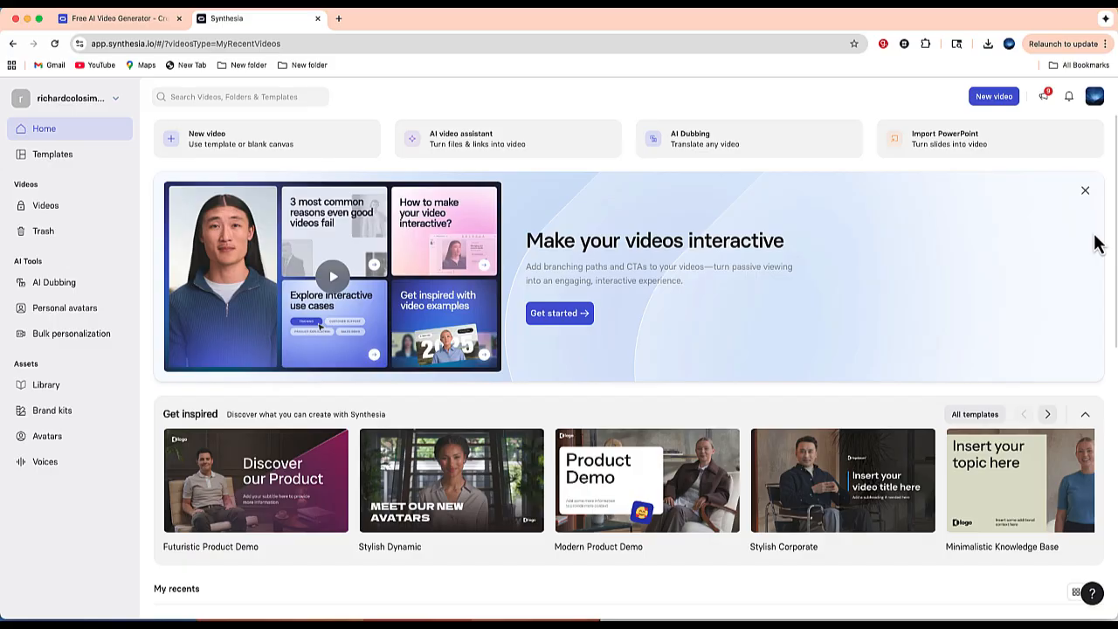
{"action": "mouse_move", "coordinate": [325, 149]}
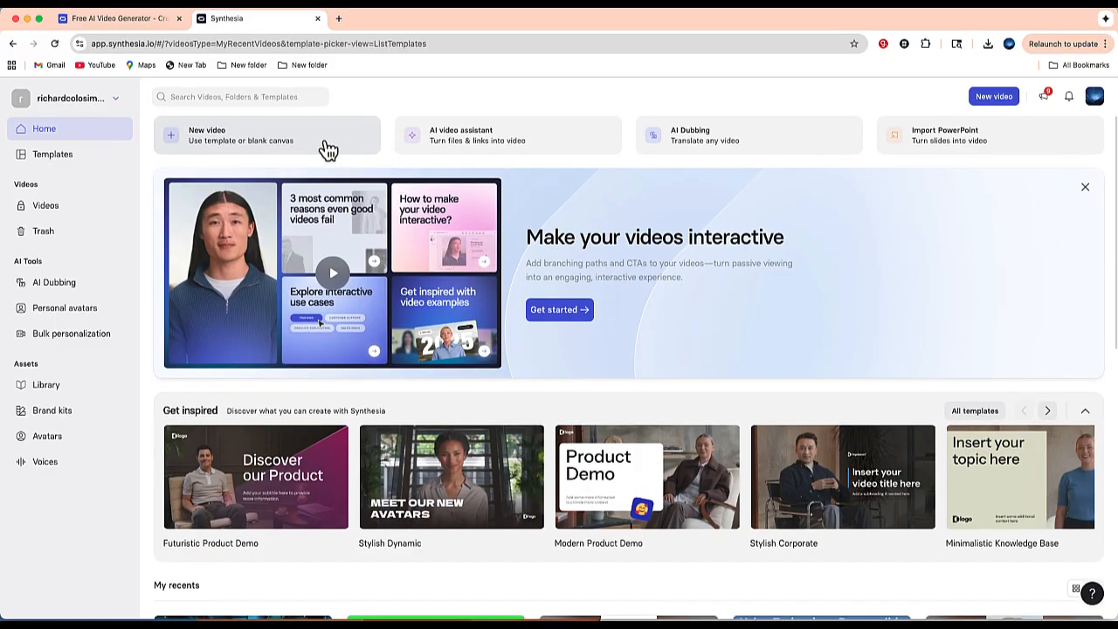
Start a new video and scroll the Synthesia template picker looking for a title-and-avatar template
{"action": "left_click", "coordinate": [254, 136]}
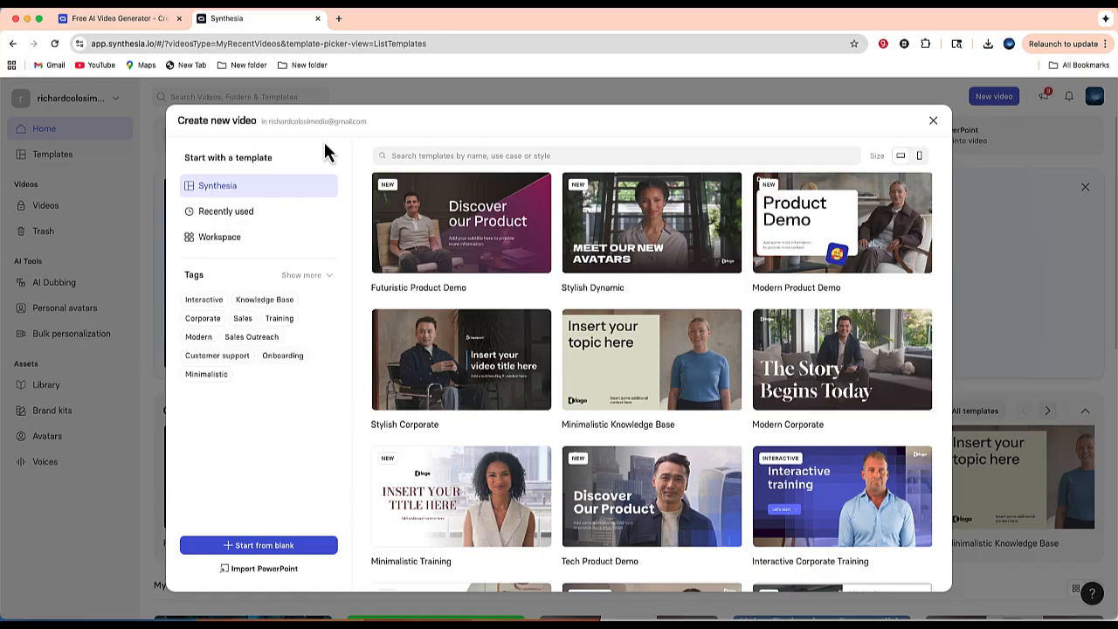
{"action": "mouse_move", "coordinate": [341, 154]}
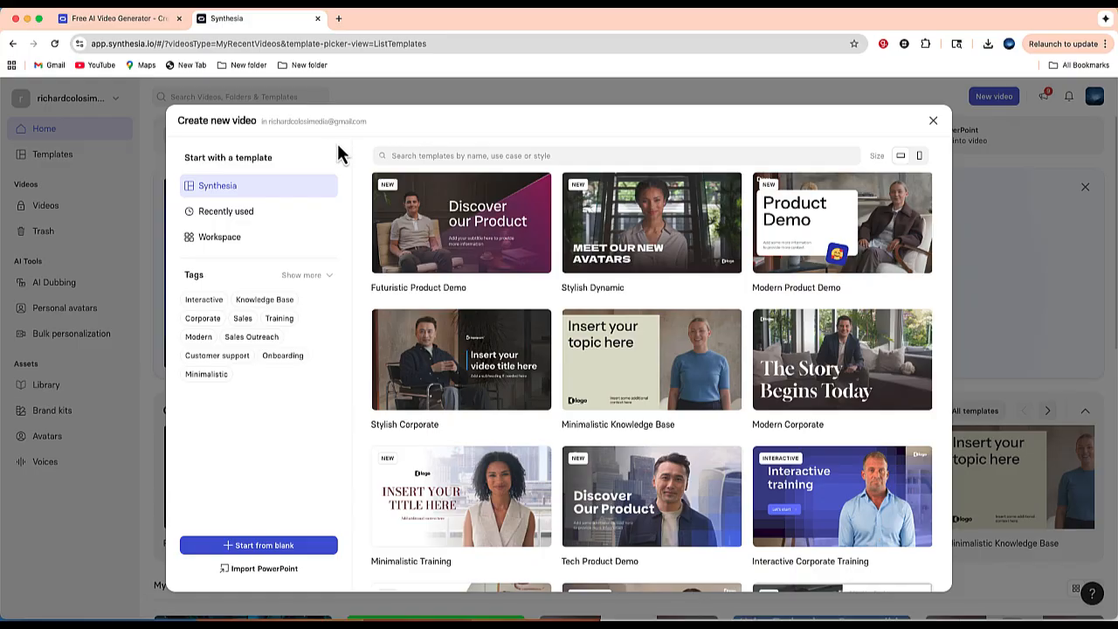
{"action": "scroll", "scroll_direction": "down", "scroll_amount": 3}
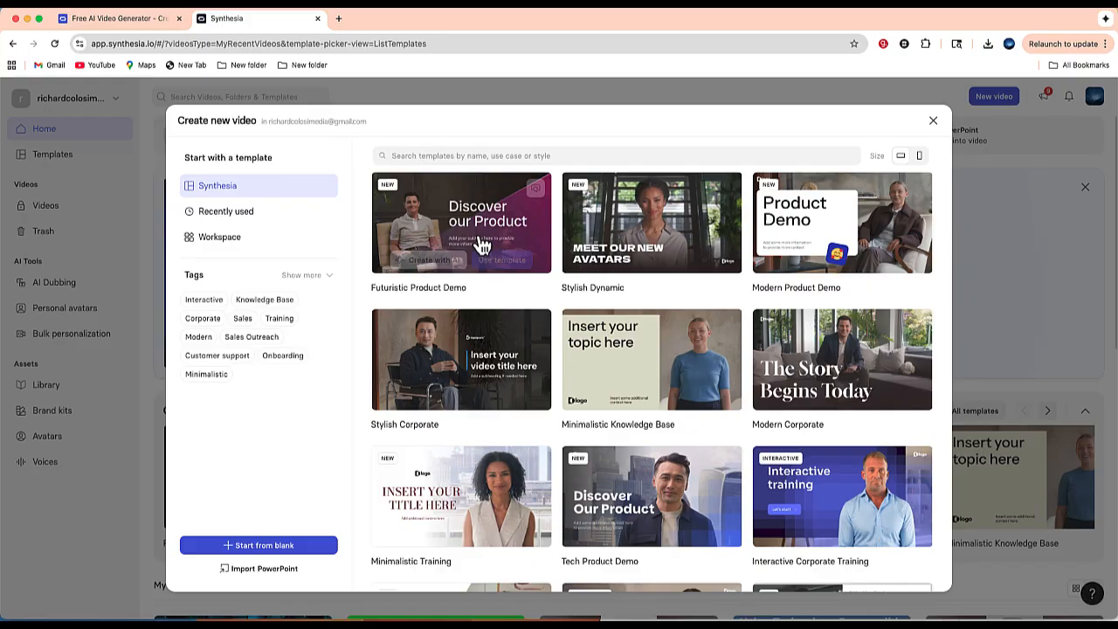
{"action": "scroll", "scroll_direction": "down", "scroll_amount": 3}
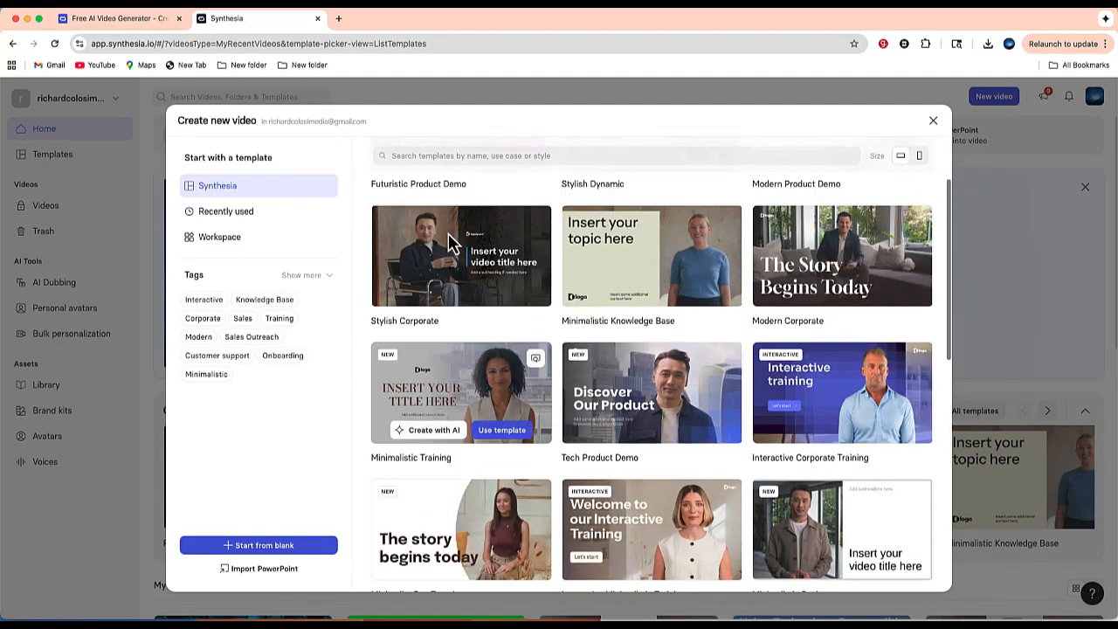
{"action": "scroll", "scroll_direction": "down", "scroll_amount": 3}
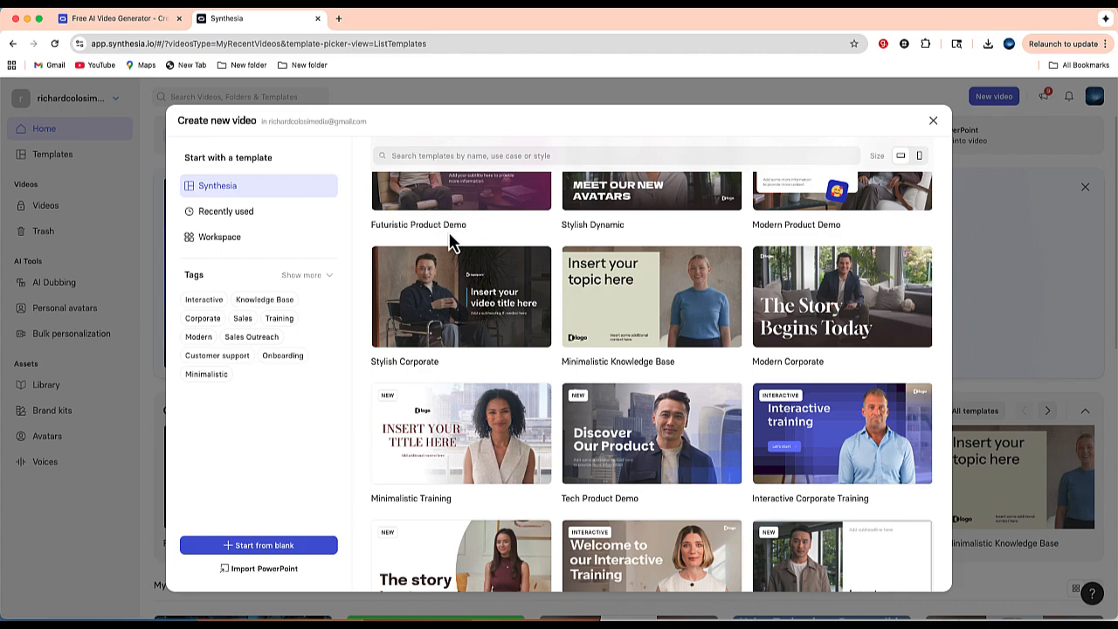
{"action": "mouse_move", "coordinate": [730, 206]}
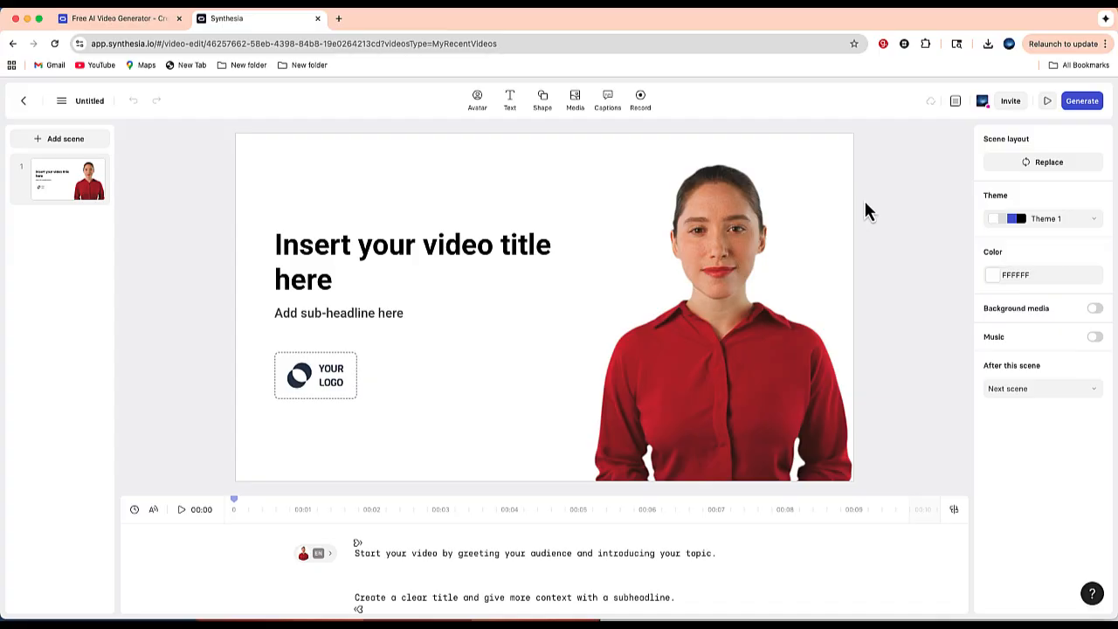
{"action": "mouse_move", "coordinate": [72, 199]}
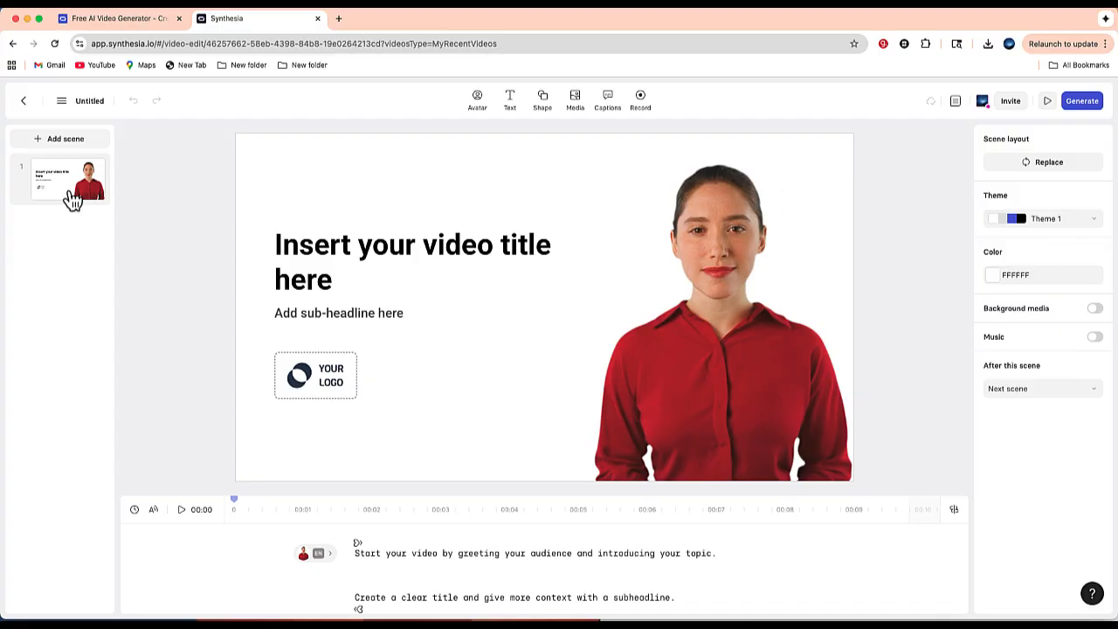
{"action": "mouse_move", "coordinate": [77, 213]}
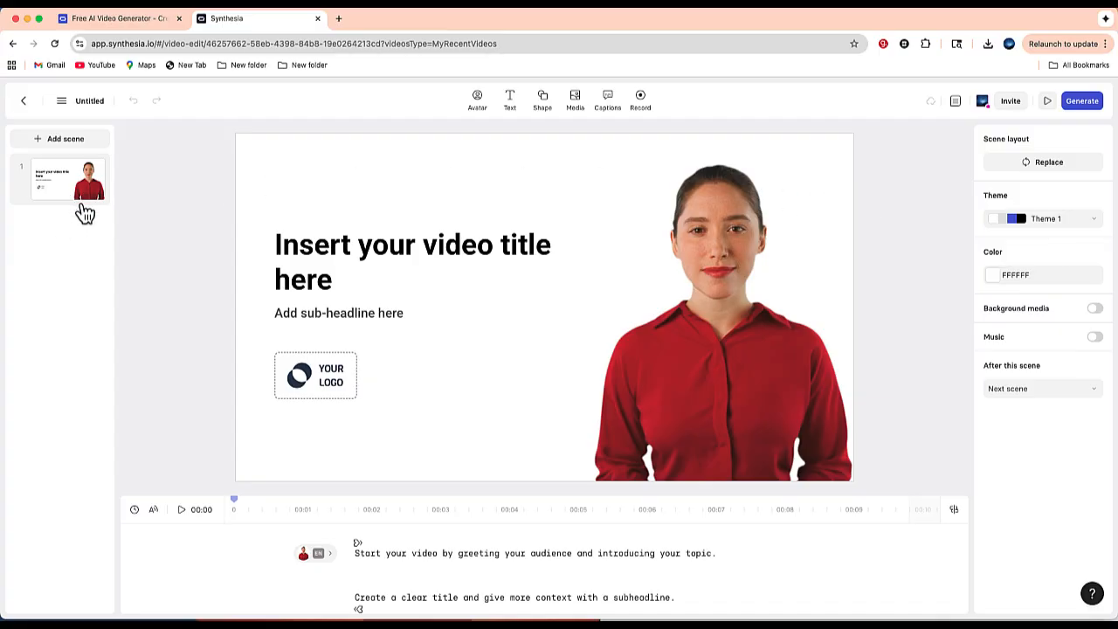
{"action": "mouse_move", "coordinate": [451, 560]}
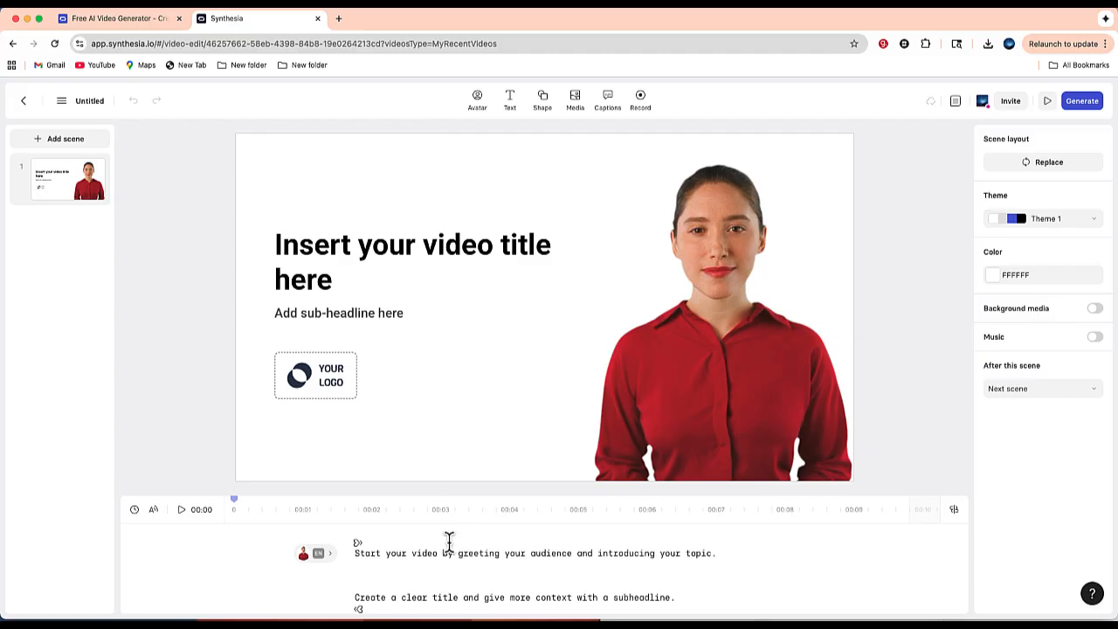
{"action": "mouse_move", "coordinate": [458, 552]}
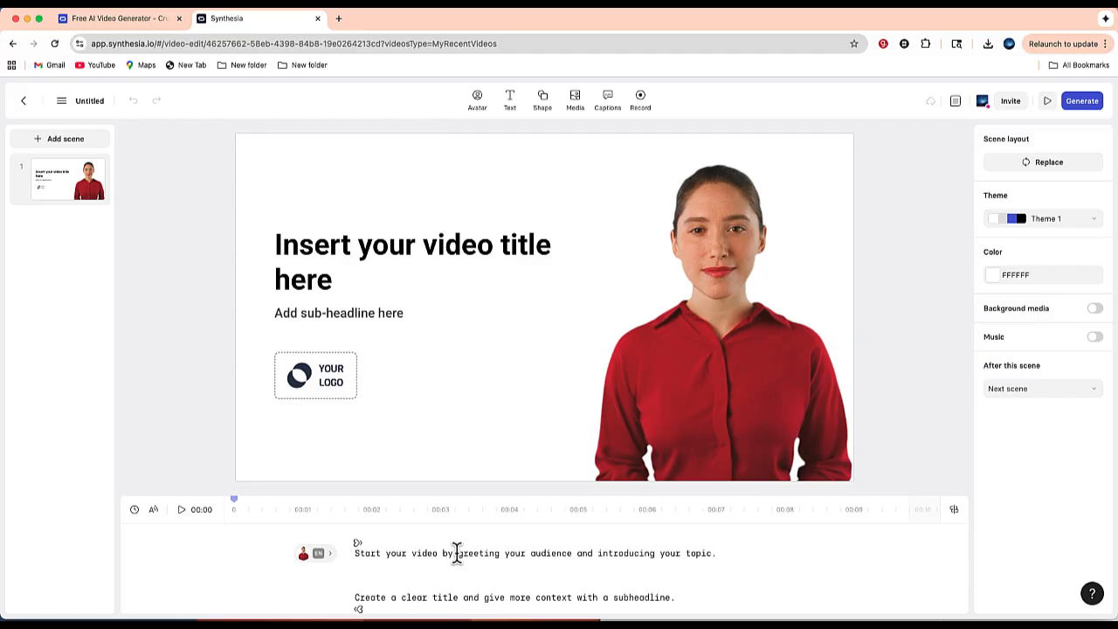
{"action": "mouse_move", "coordinate": [500, 564]}
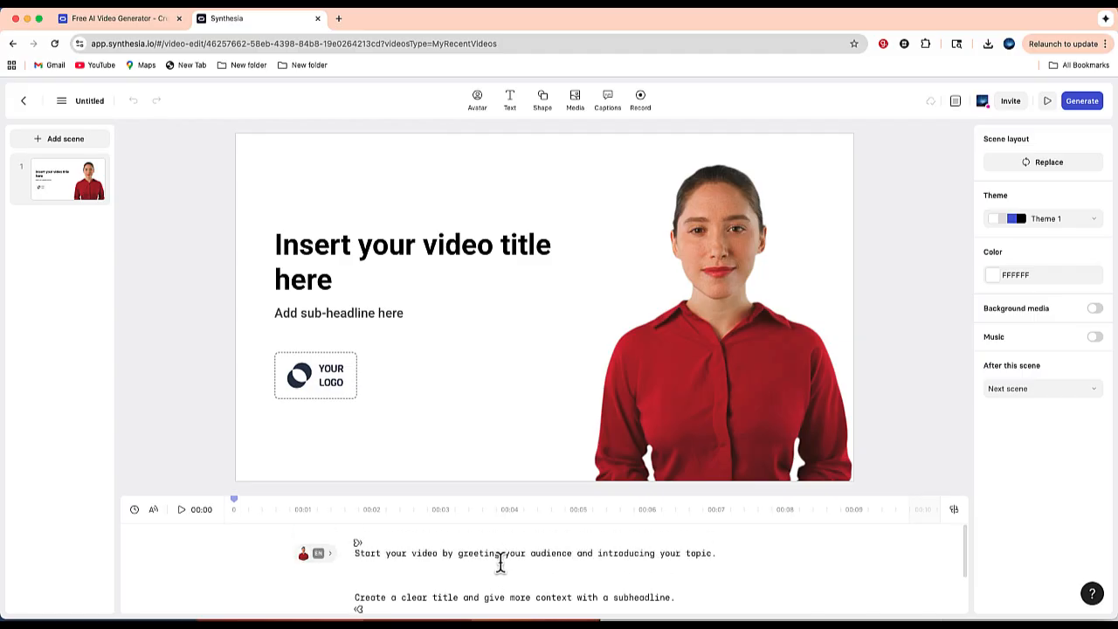
{"action": "mouse_move", "coordinate": [629, 598]}
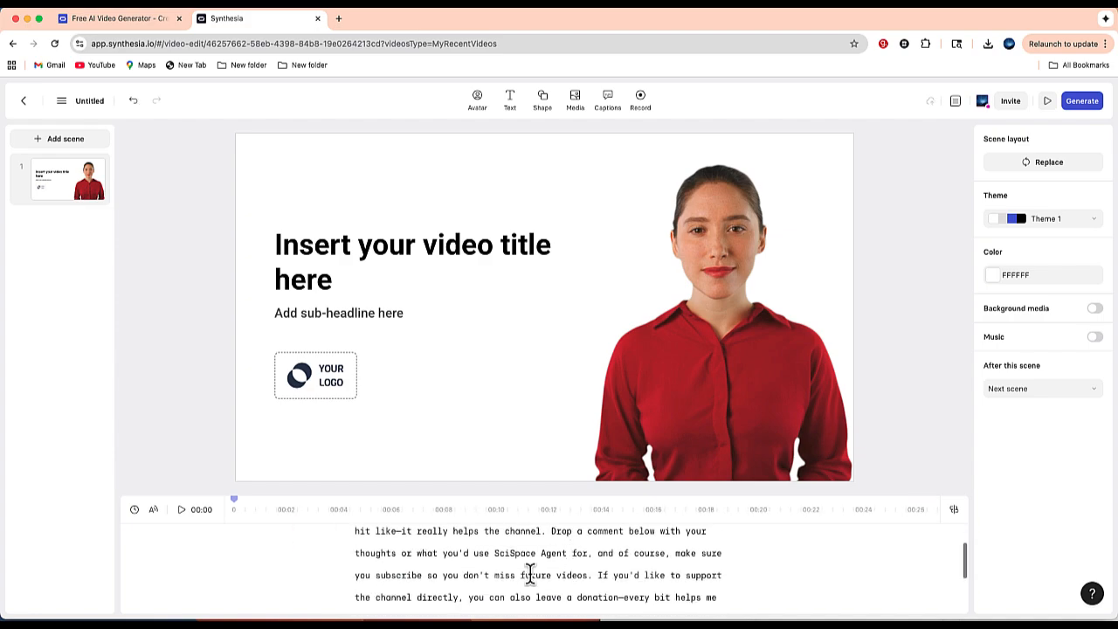
Scroll down to the script box holding the pasted outro narration with its sign-off
{"action": "scroll", "scroll_direction": "down", "scroll_amount": 3}
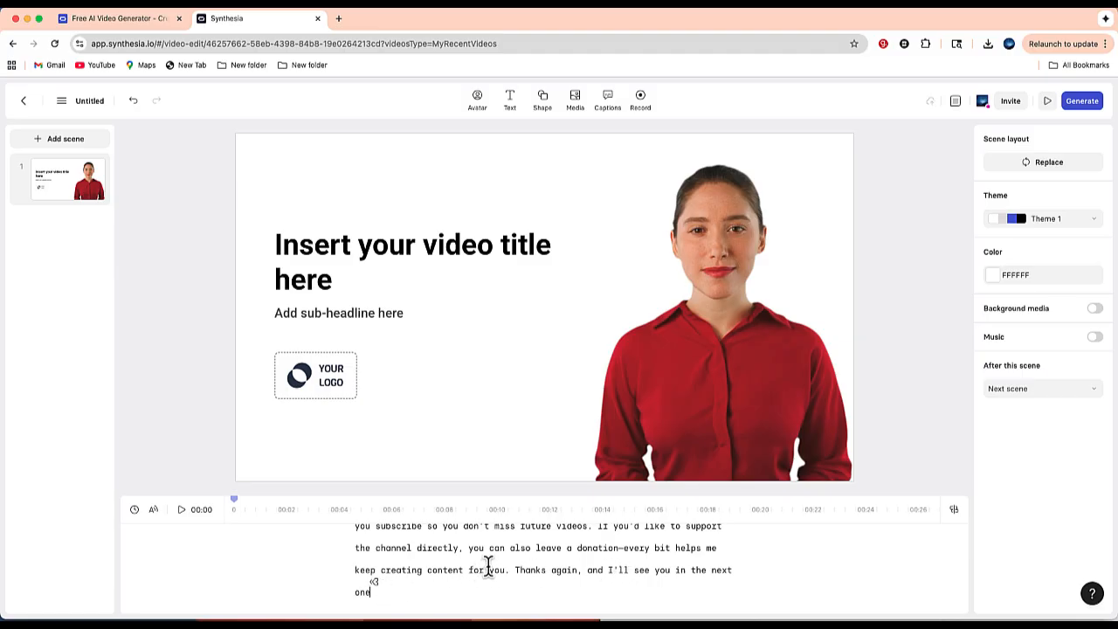
Select the presenter Alex and scroll the avatar library down to find Jimmy in the maroon half-zip
{"action": "left_click", "coordinate": [715, 314]}
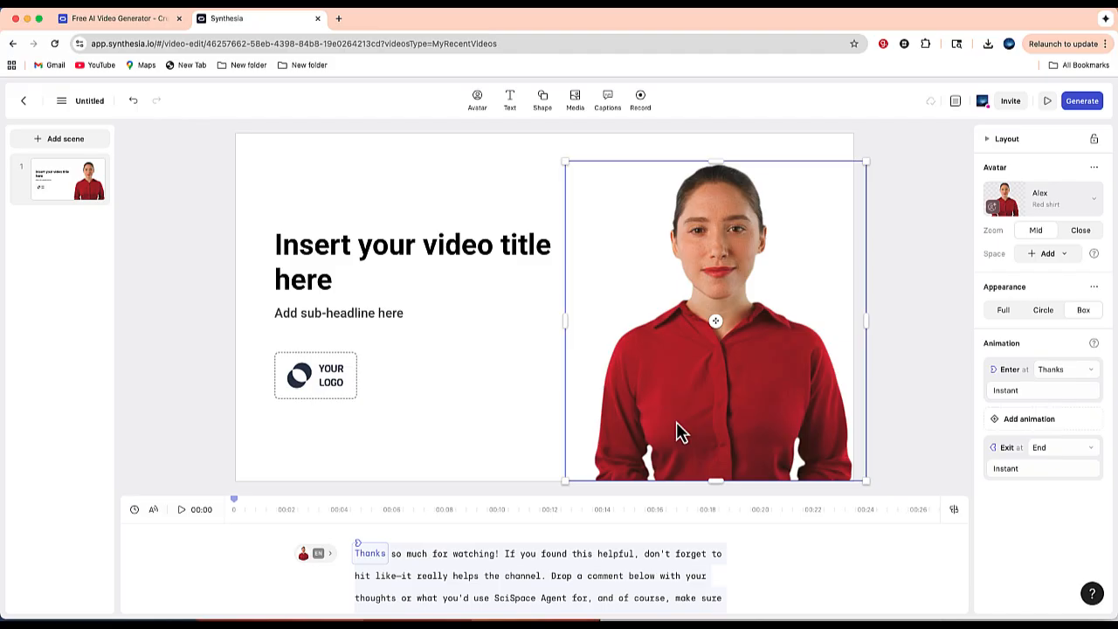
{"action": "mouse_move", "coordinate": [697, 434]}
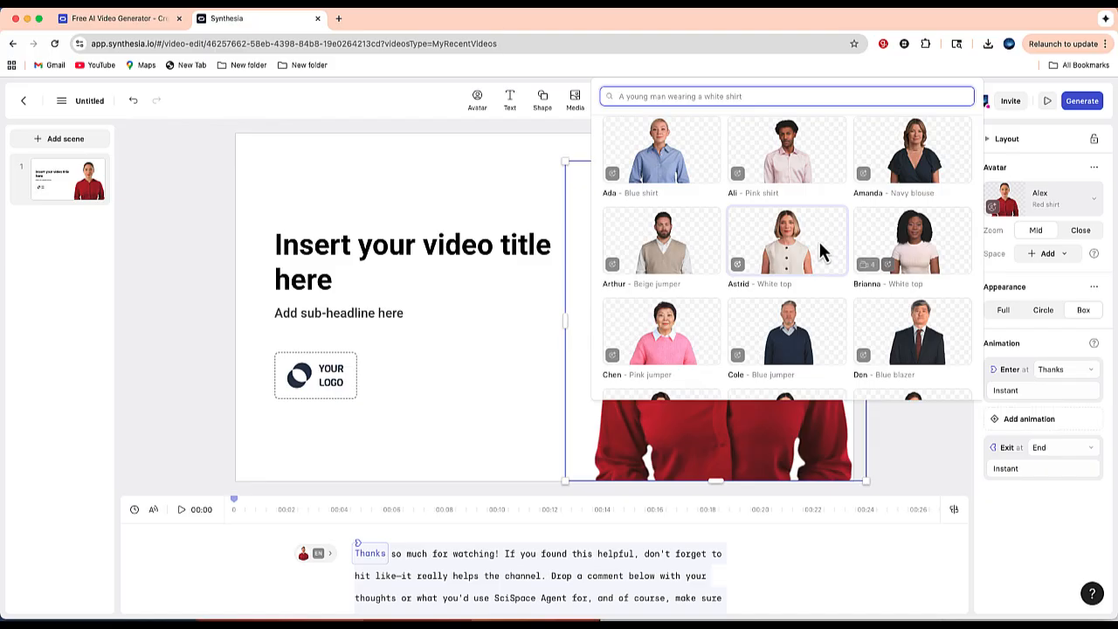
{"action": "mouse_move", "coordinate": [755, 173]}
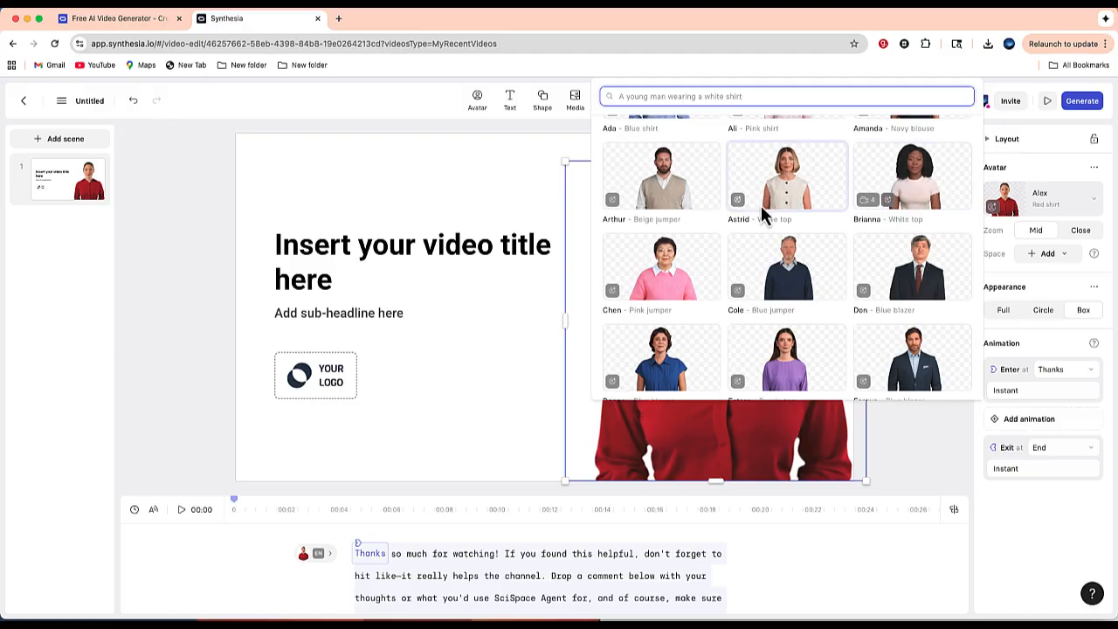
{"action": "mouse_move", "coordinate": [612, 290]}
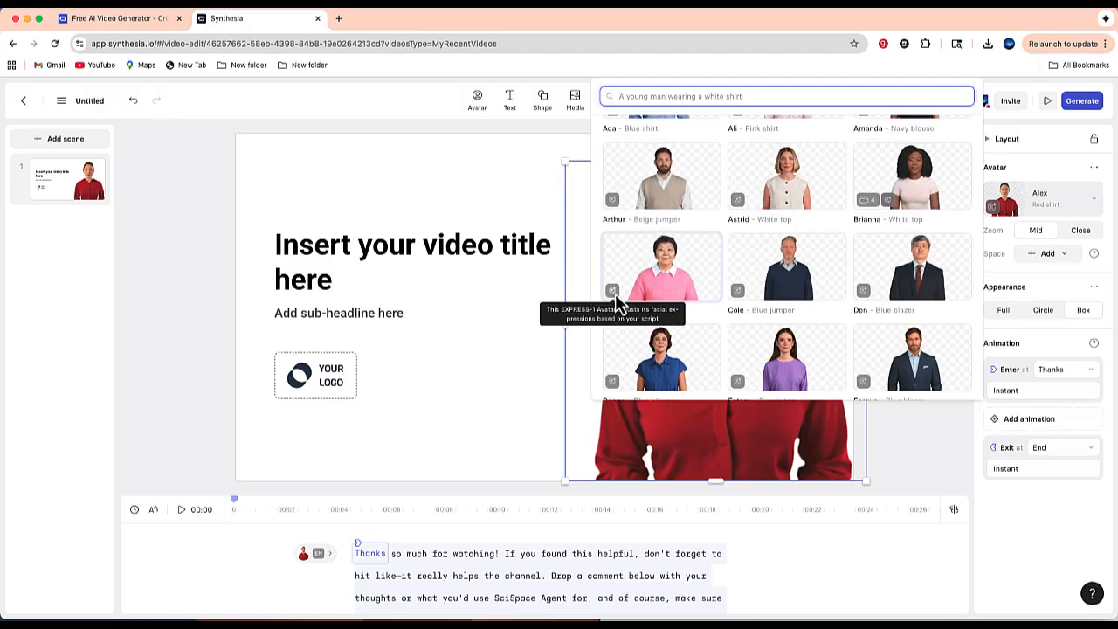
{"action": "scroll", "scroll_direction": "down", "scroll_amount": 3}
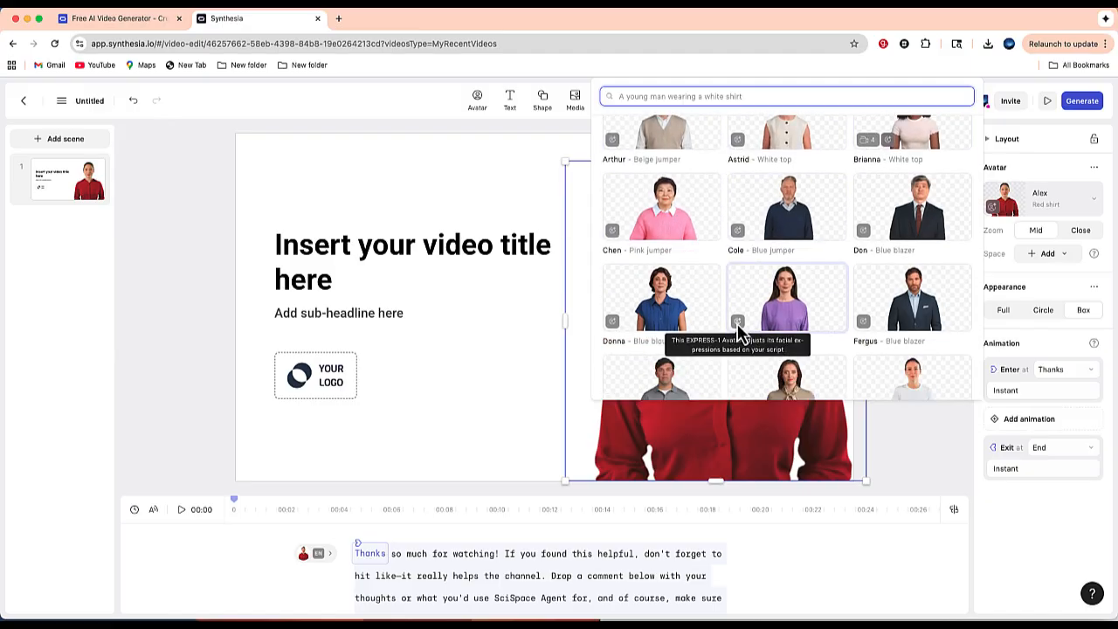
{"action": "scroll", "scroll_direction": "down", "scroll_amount": 3}
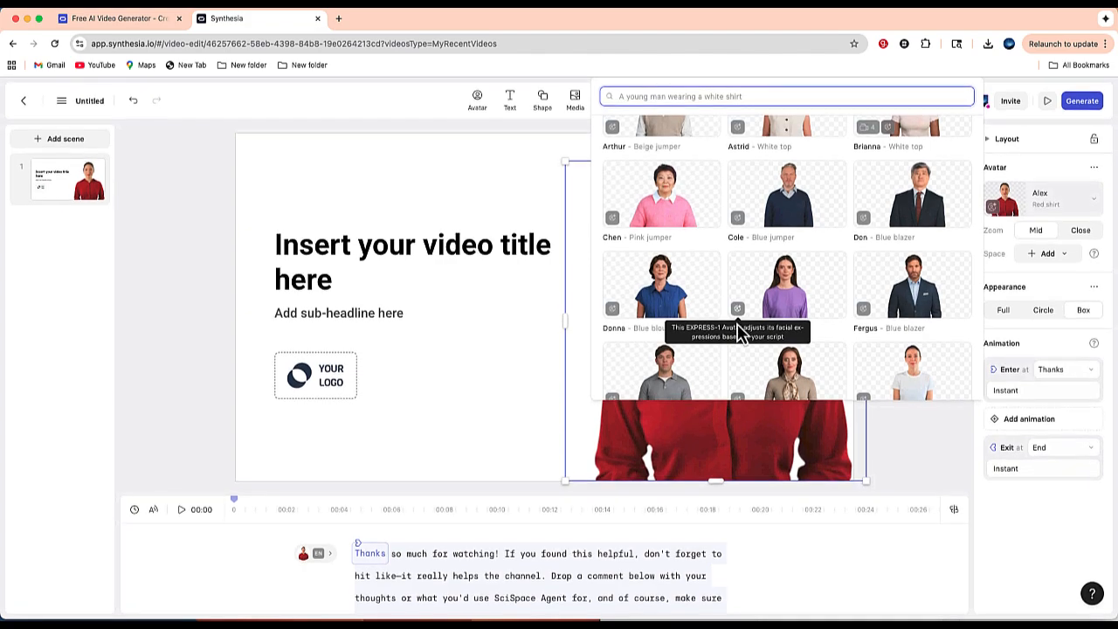
{"action": "scroll", "scroll_direction": "down", "scroll_amount": 3}
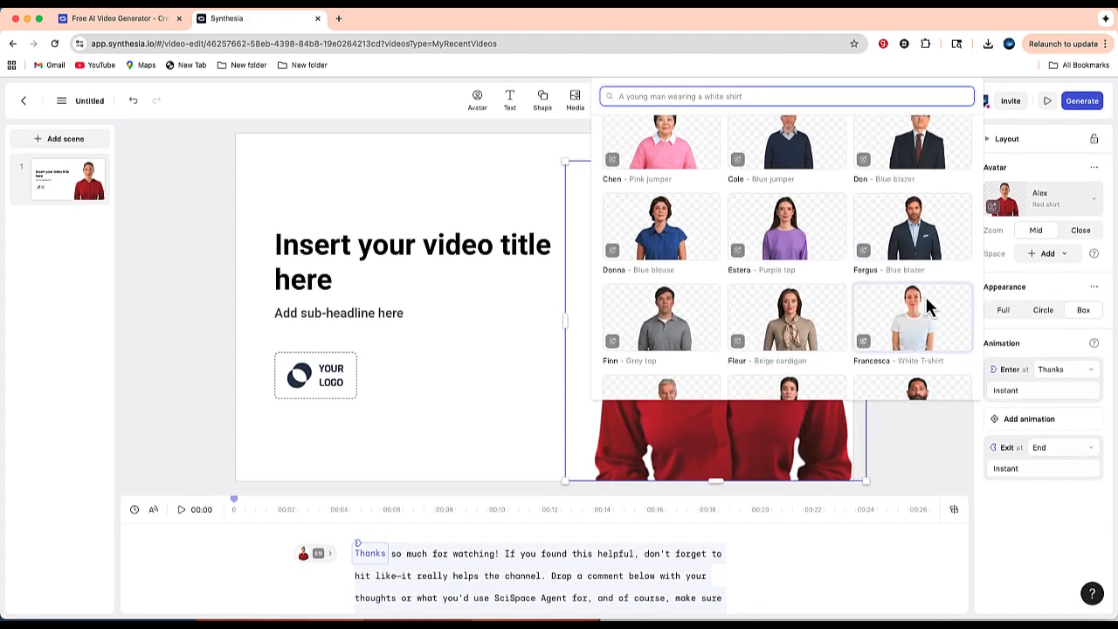
{"action": "scroll", "scroll_direction": "down", "scroll_amount": 3}
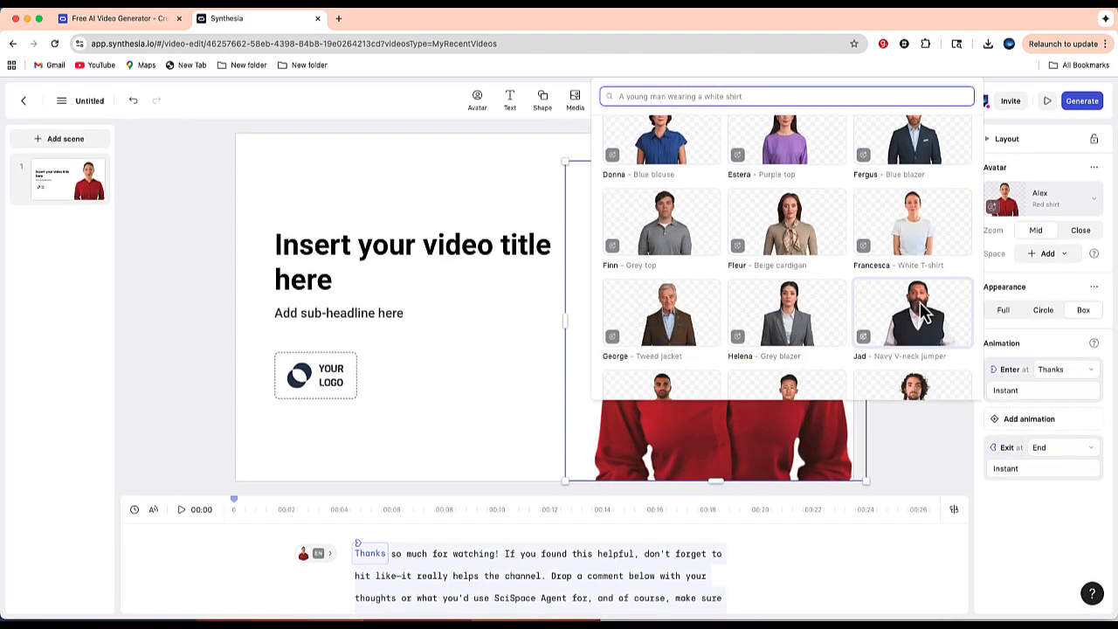
{"action": "scroll", "scroll_direction": "down", "scroll_amount": 3}
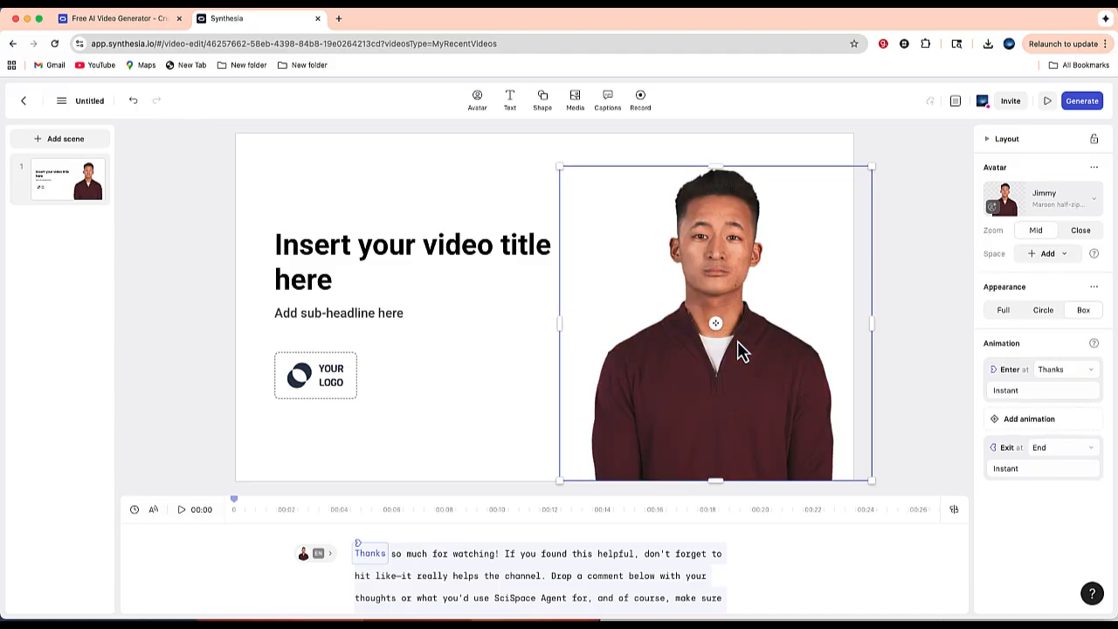
Enlarge Jimmy toward the top-left and select the title, sub-headline and logo placeholders for deletion
{"action": "left_click_drag", "start_coordinate": [559, 165], "coordinate": [545, 154]}
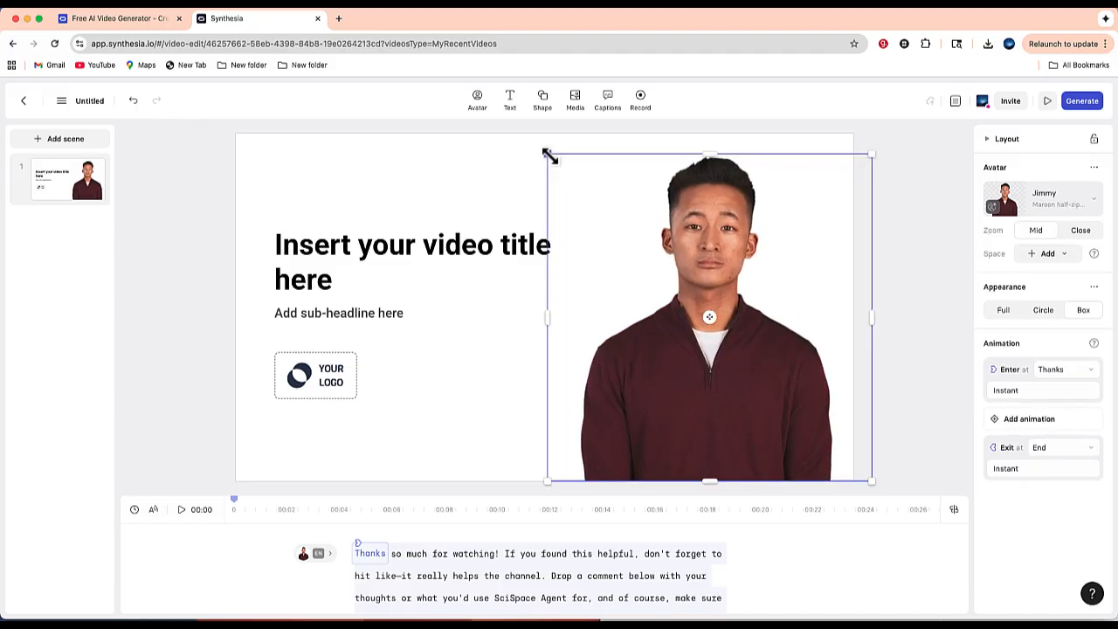
{"action": "mouse_move", "coordinate": [521, 376]}
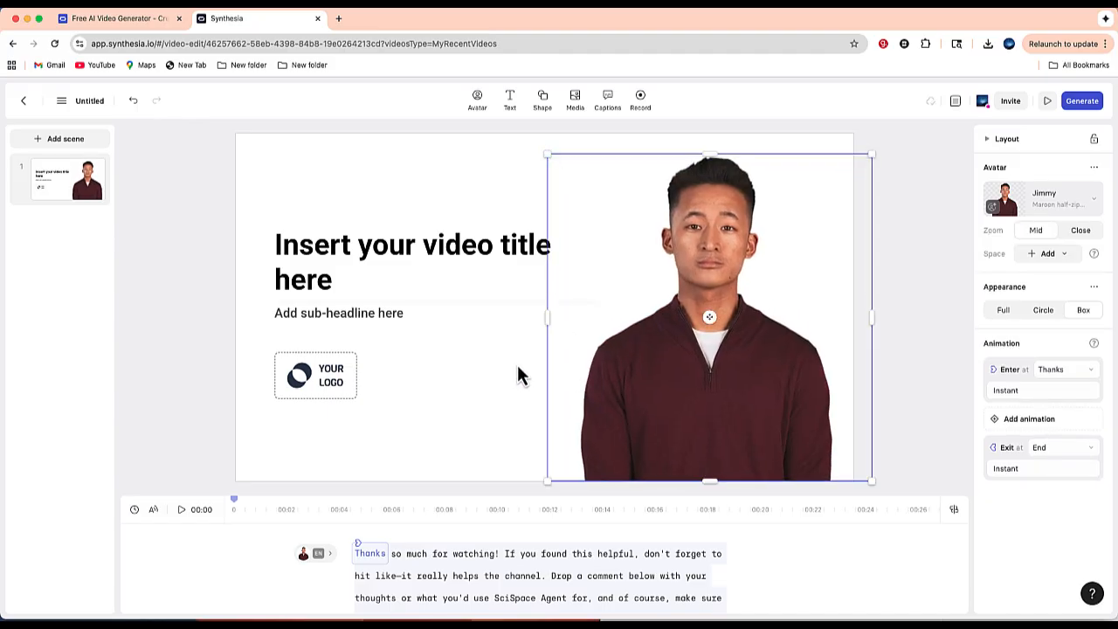
{"action": "left_click", "coordinate": [411, 262]}
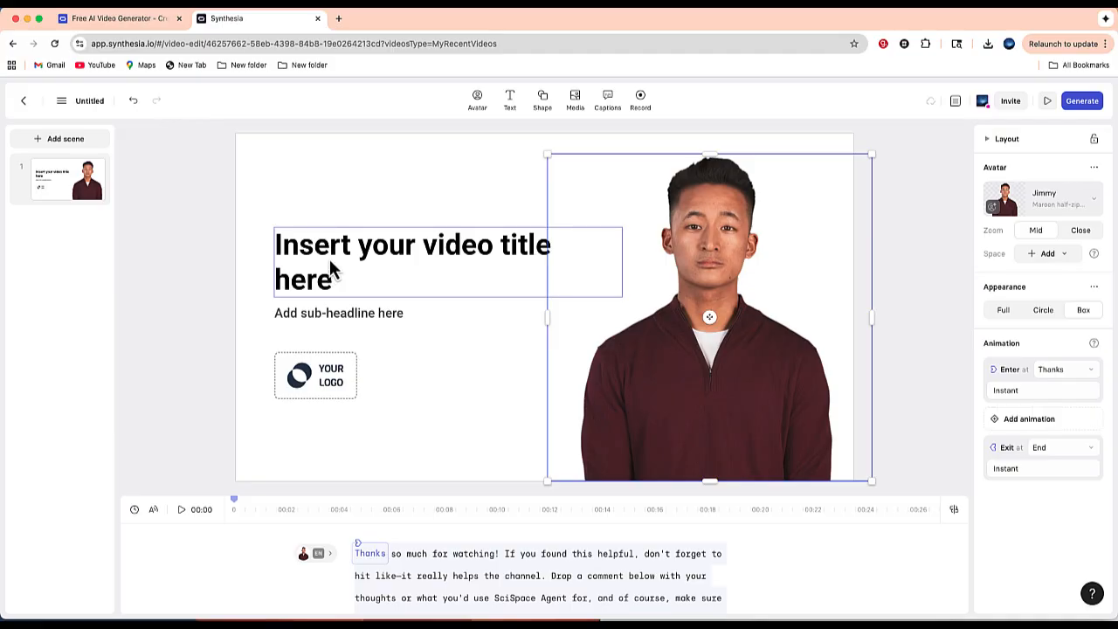
{"action": "left_click", "coordinate": [339, 313]}
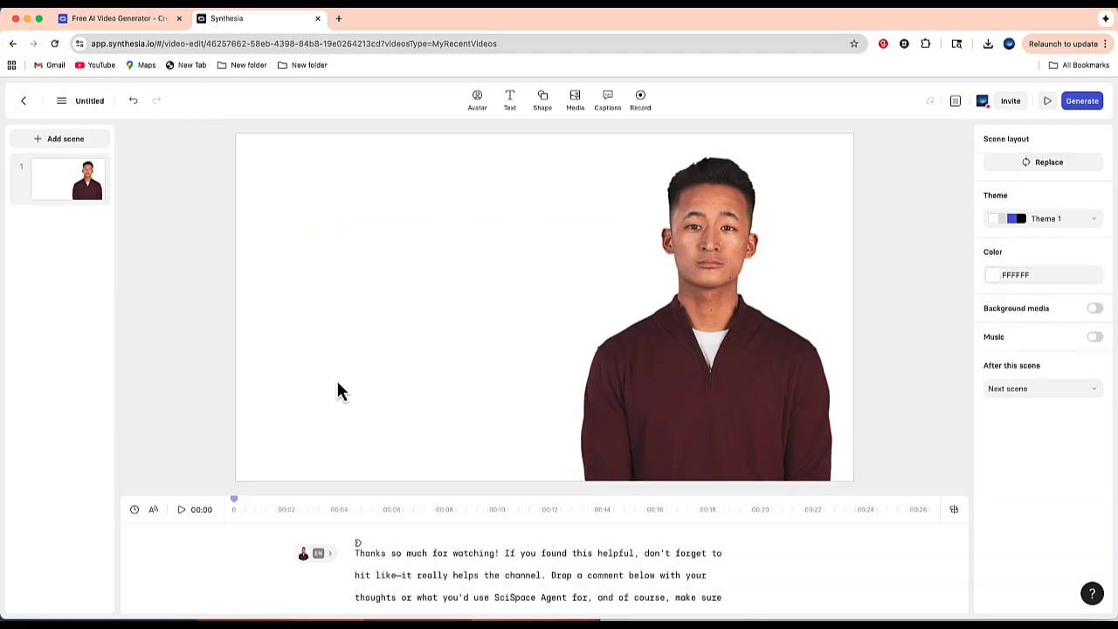
{"action": "mouse_move", "coordinate": [510, 105]}
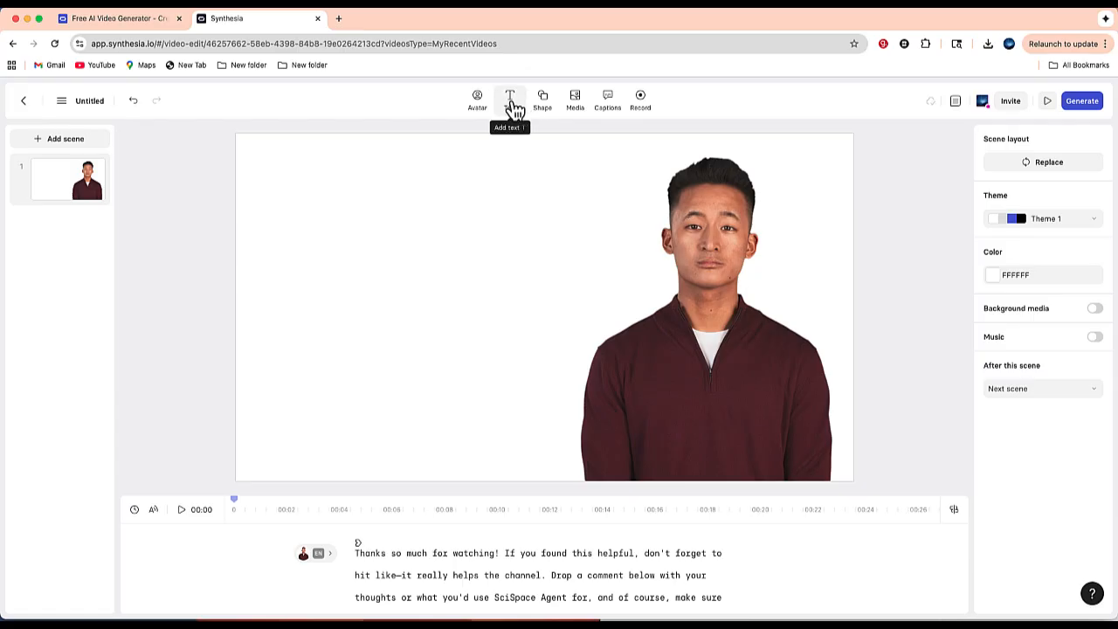
{"action": "mouse_move", "coordinate": [544, 108]}
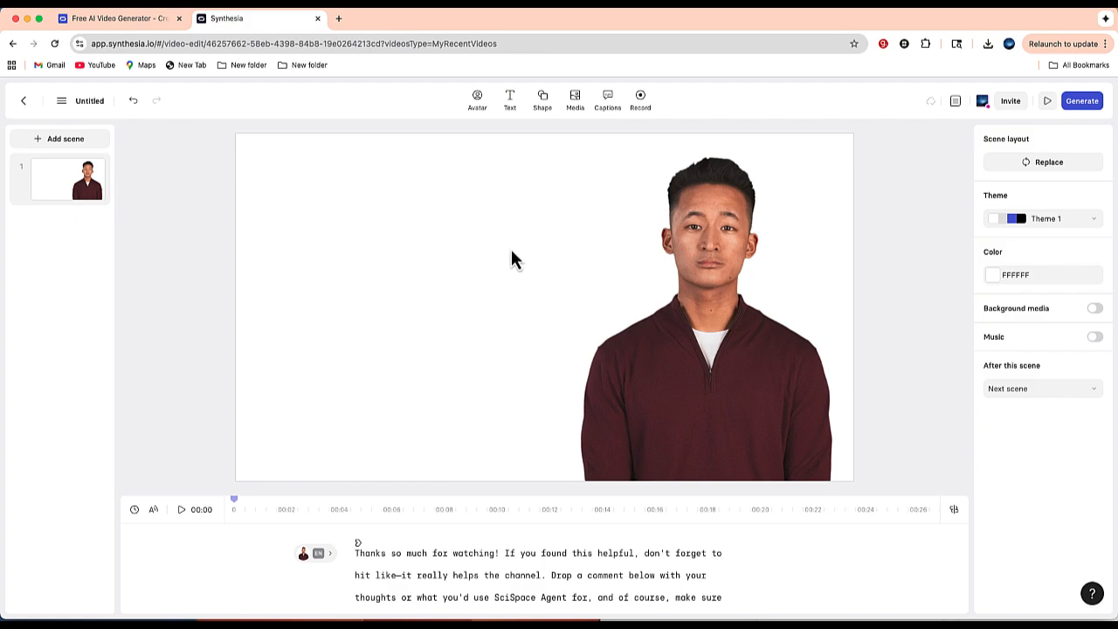
{"action": "mouse_move", "coordinate": [506, 280]}
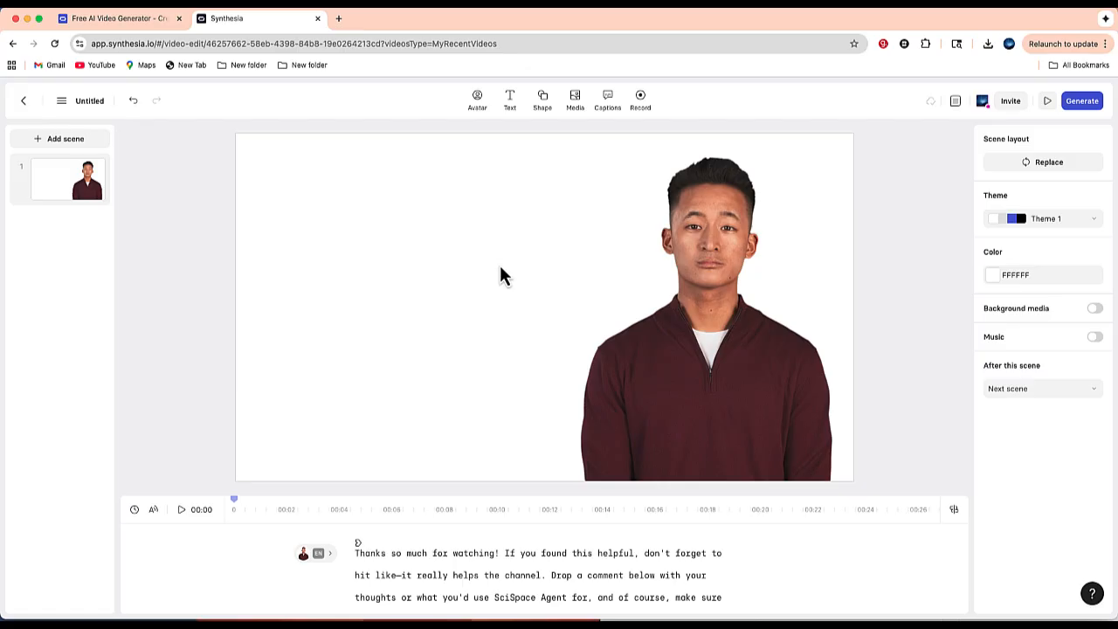
{"action": "mouse_move", "coordinate": [510, 279]}
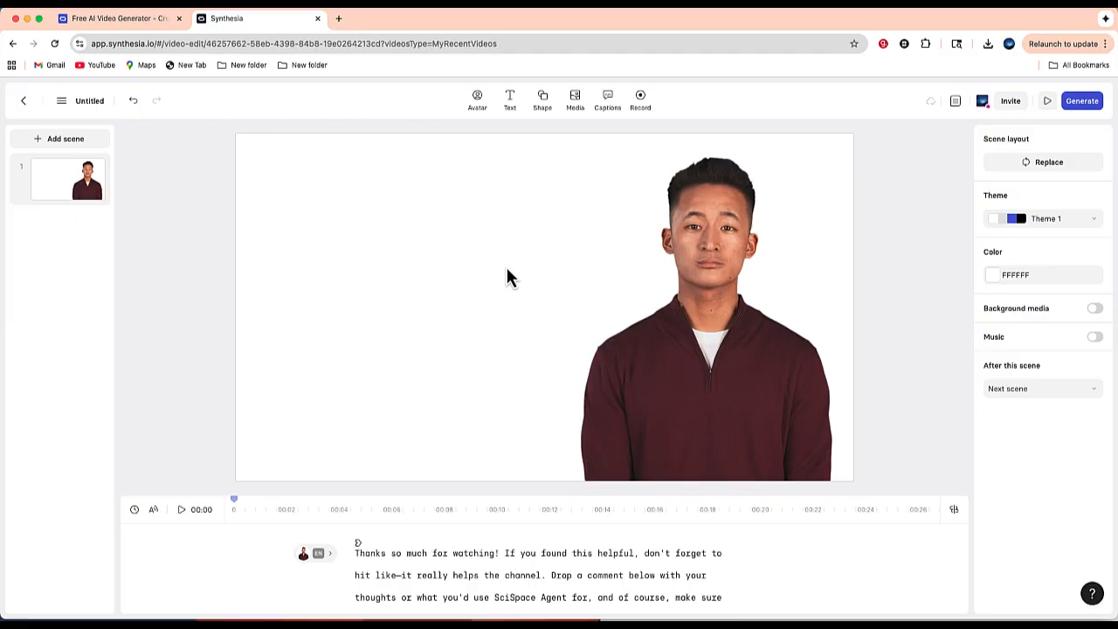
{"action": "mouse_move", "coordinate": [880, 295]}
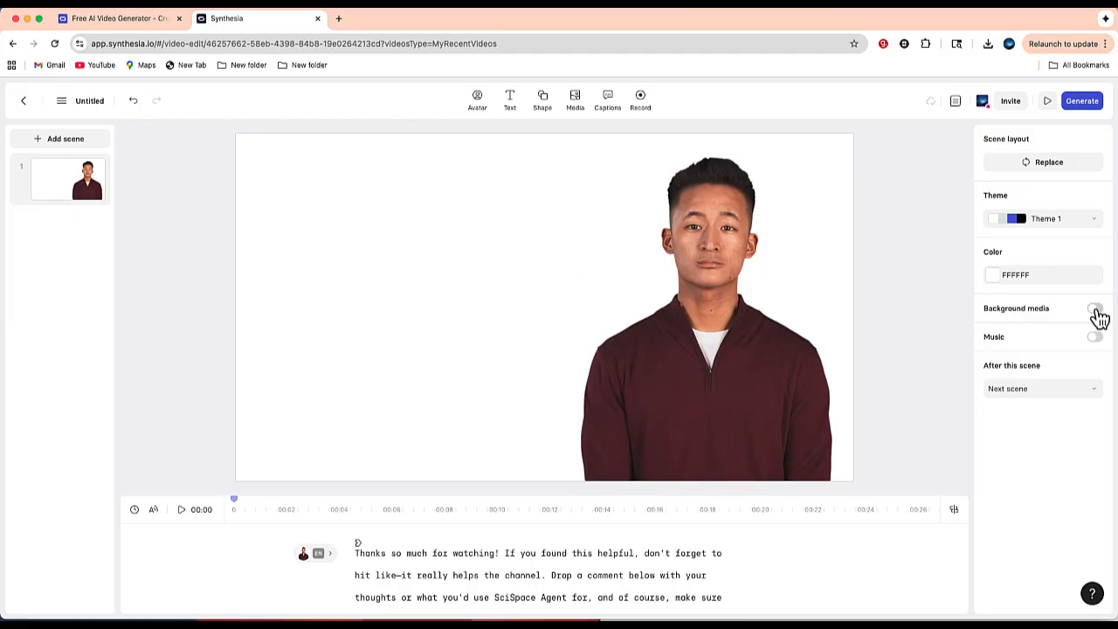
Enable Background media and browse the Environments, trying the Education filter first
{"action": "left_click", "coordinate": [1097, 307]}
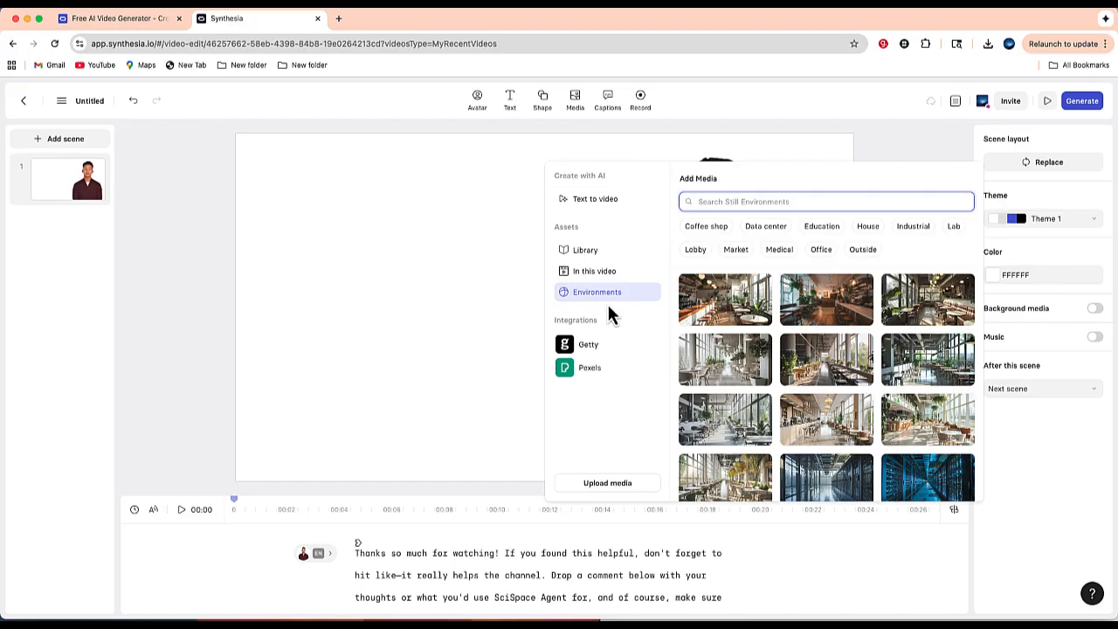
{"action": "scroll", "scroll_direction": "down", "scroll_amount": 3}
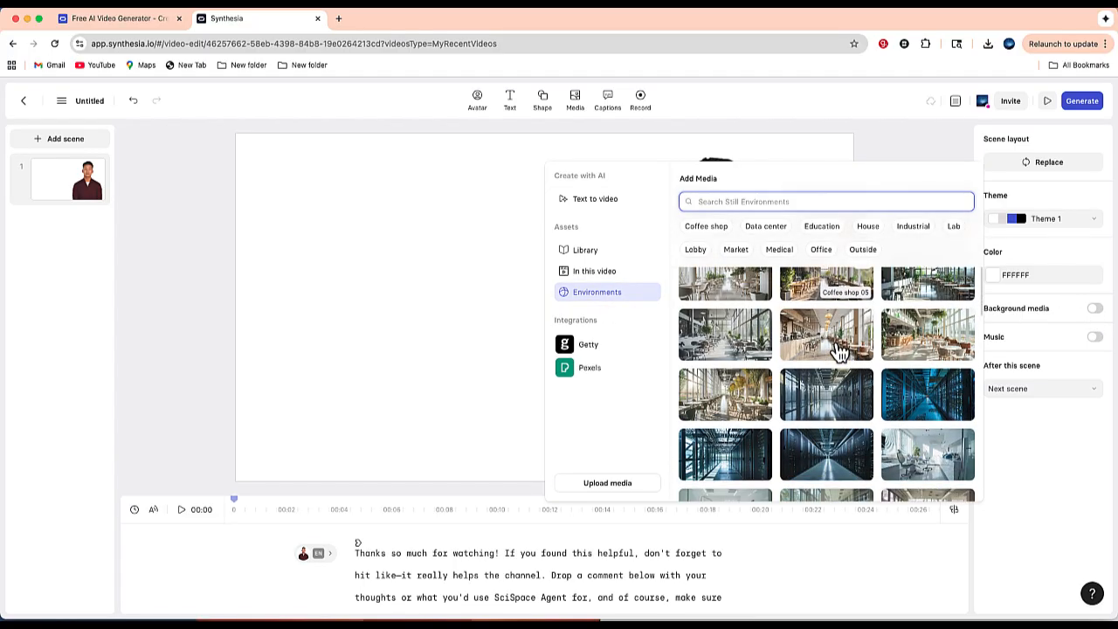
{"action": "scroll", "scroll_direction": "down", "scroll_amount": 3}
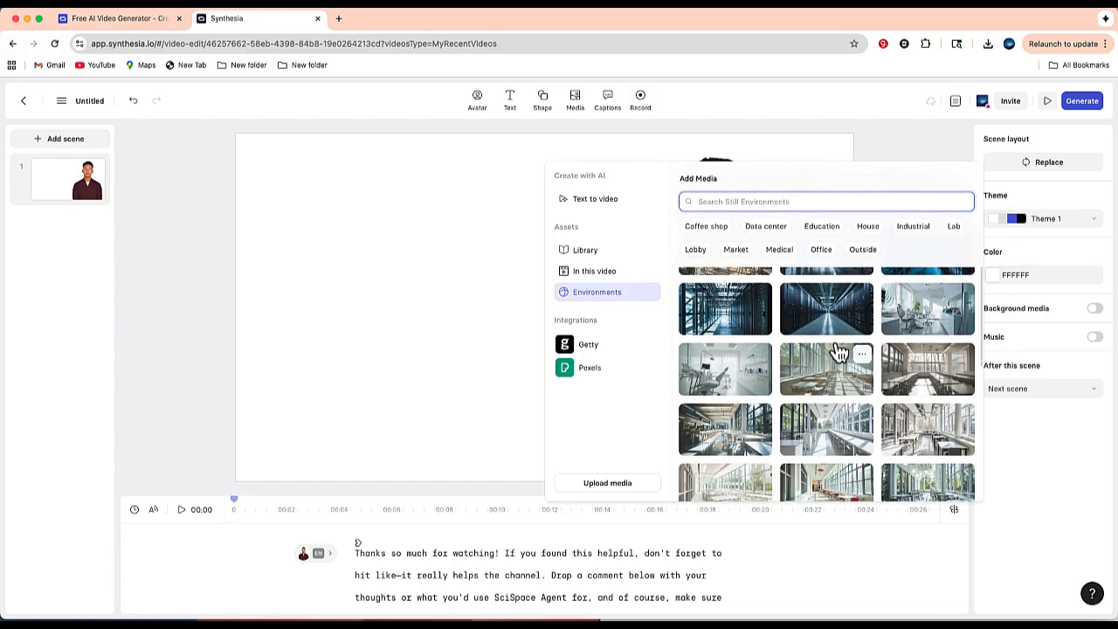
{"action": "scroll", "scroll_direction": "down", "scroll_amount": 3}
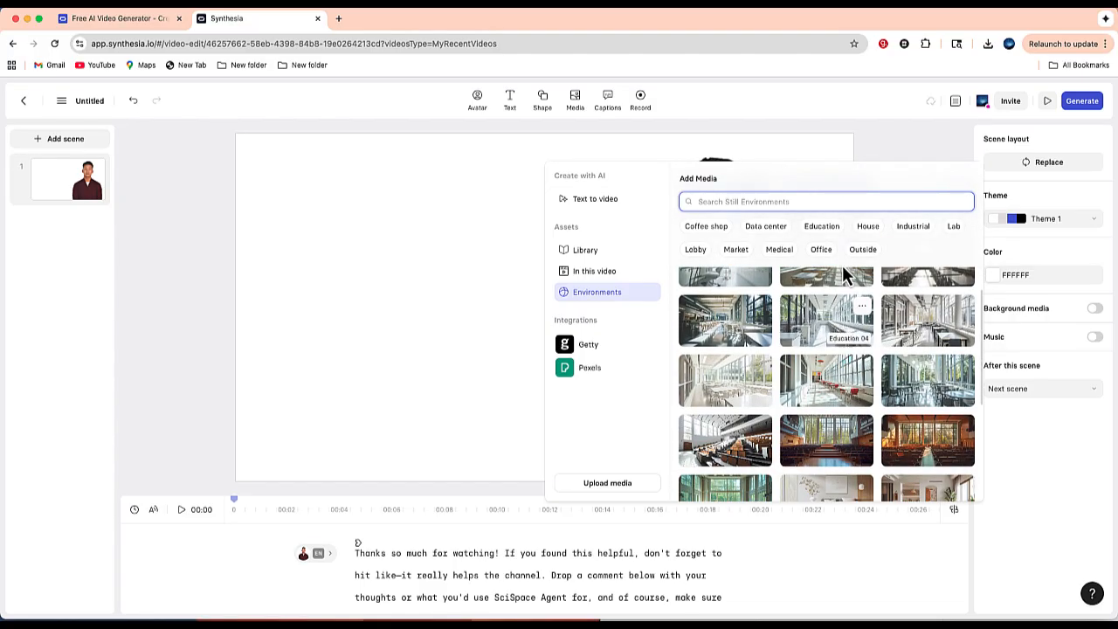
{"action": "left_click", "coordinate": [831, 227]}
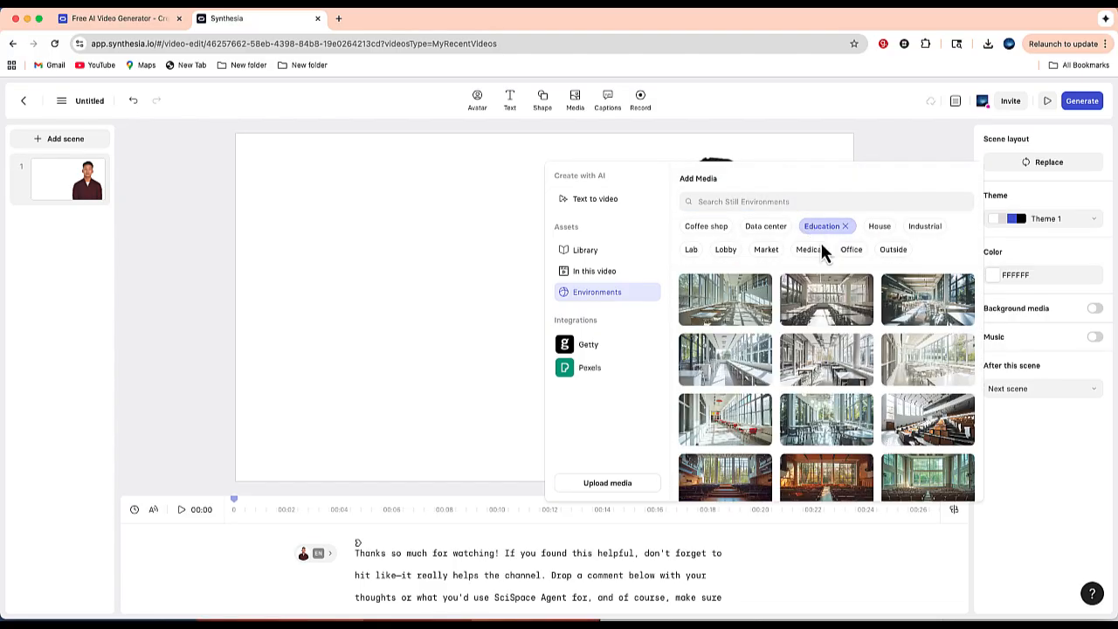
{"action": "scroll", "scroll_direction": "down", "scroll_amount": 3}
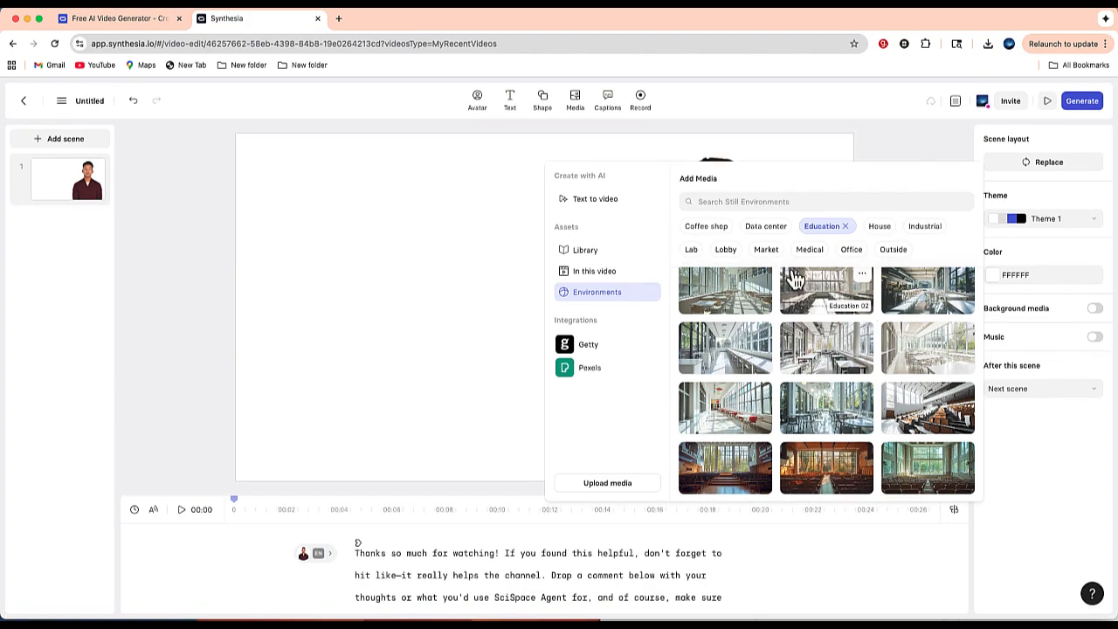
{"action": "mouse_move", "coordinate": [702, 238]}
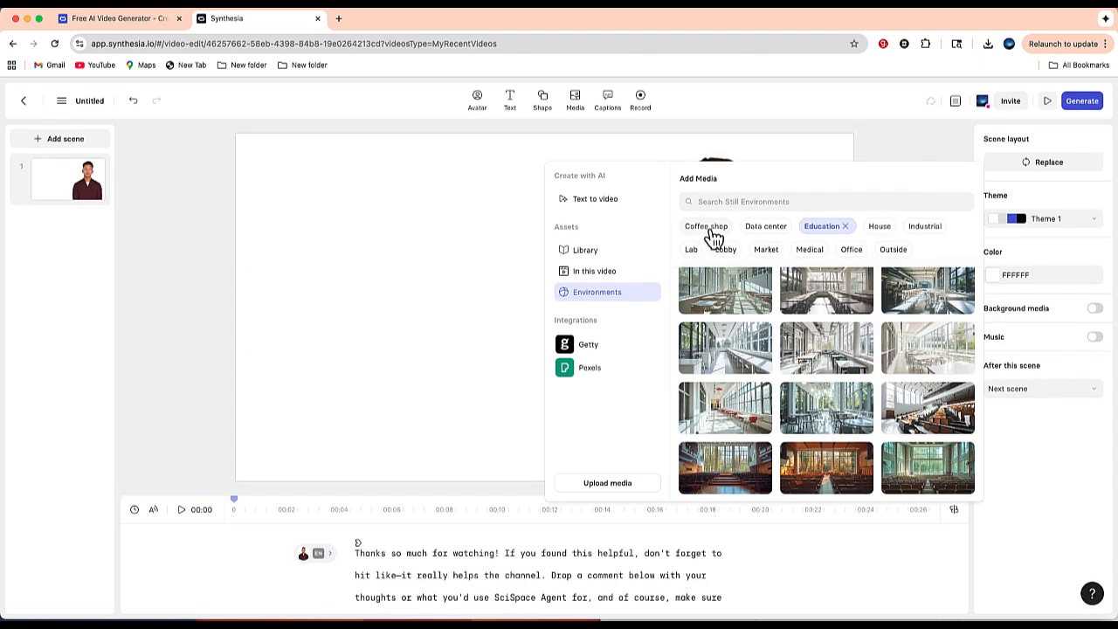
Filter environments to Coffee shop and set a coffee shop interior behind Jimmy
{"action": "left_click", "coordinate": [706, 227]}
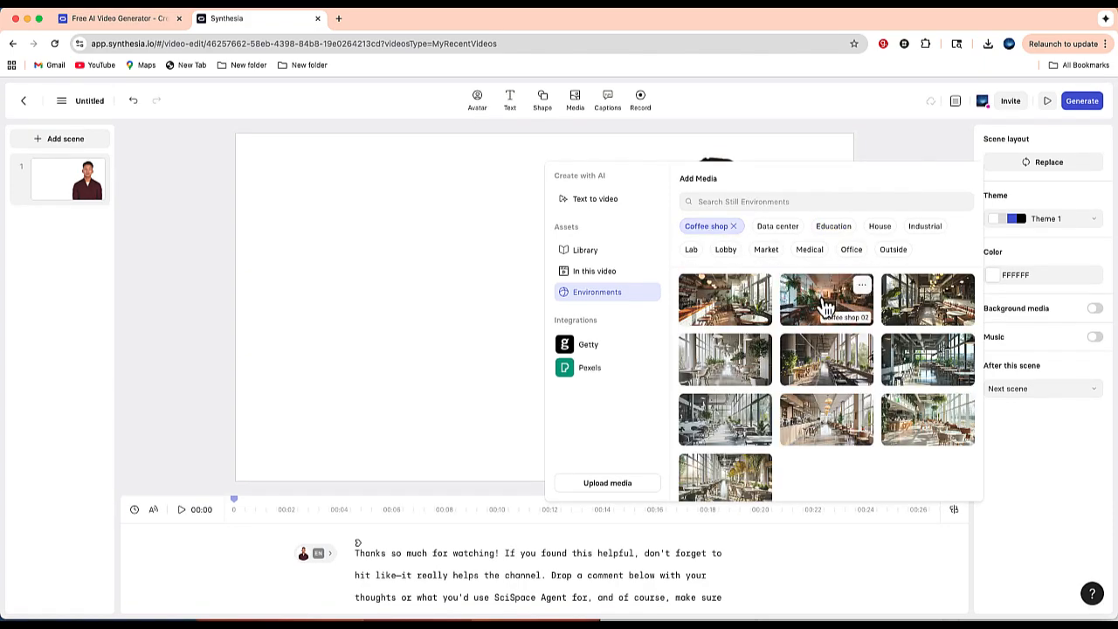
{"action": "left_click", "coordinate": [826, 299]}
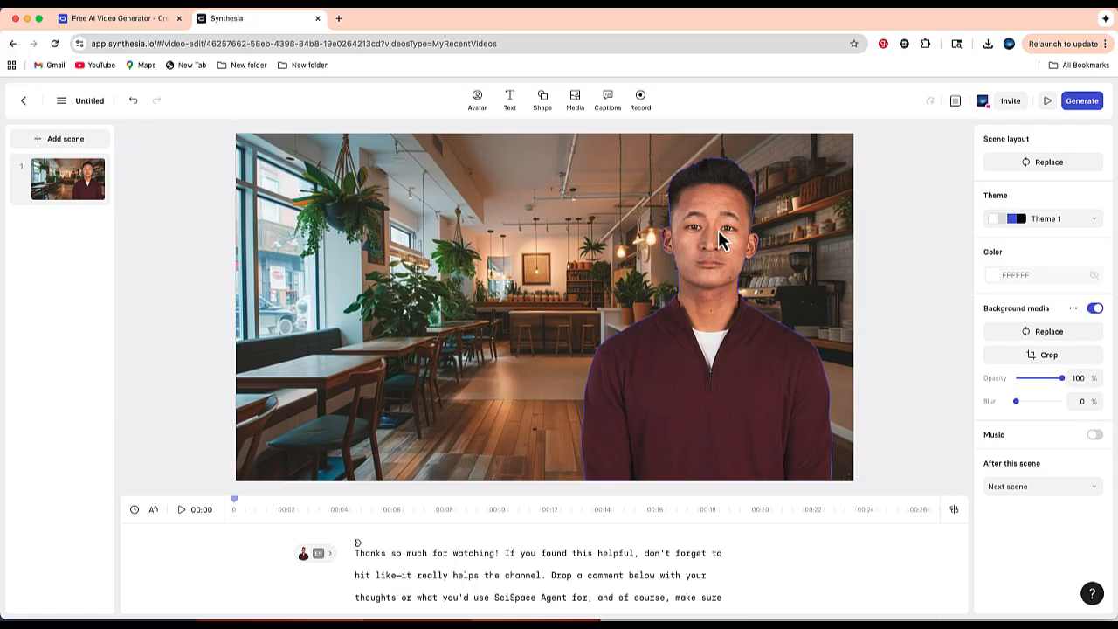
Select Jimmy and try Full, Circle and Box framing under Appearance, ending back on Full
{"action": "left_click", "coordinate": [716, 245]}
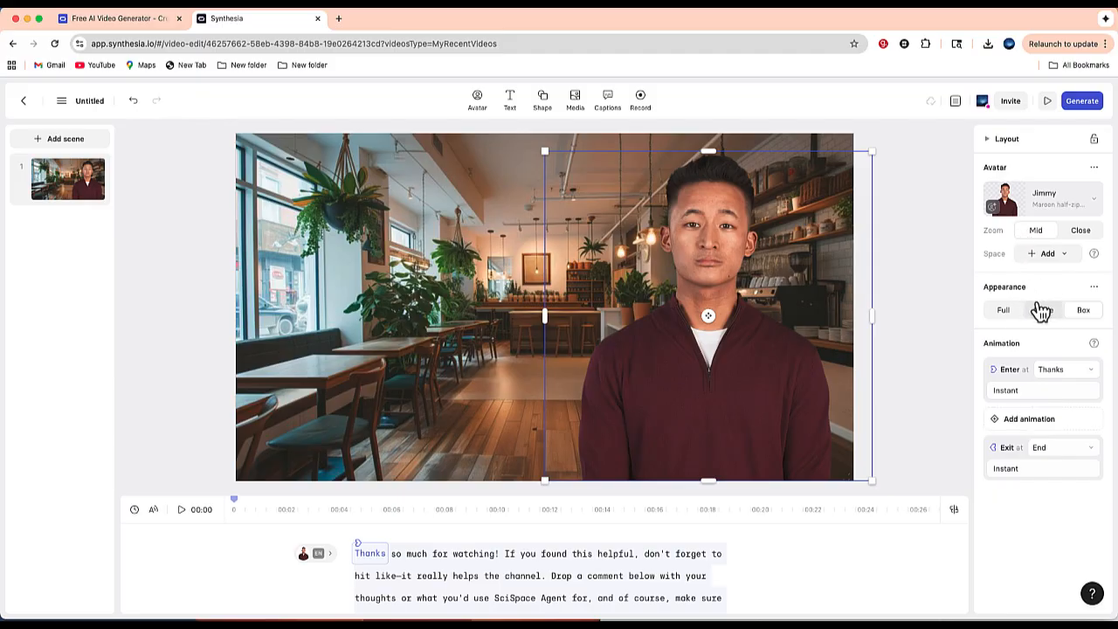
{"action": "left_click", "coordinate": [1003, 311]}
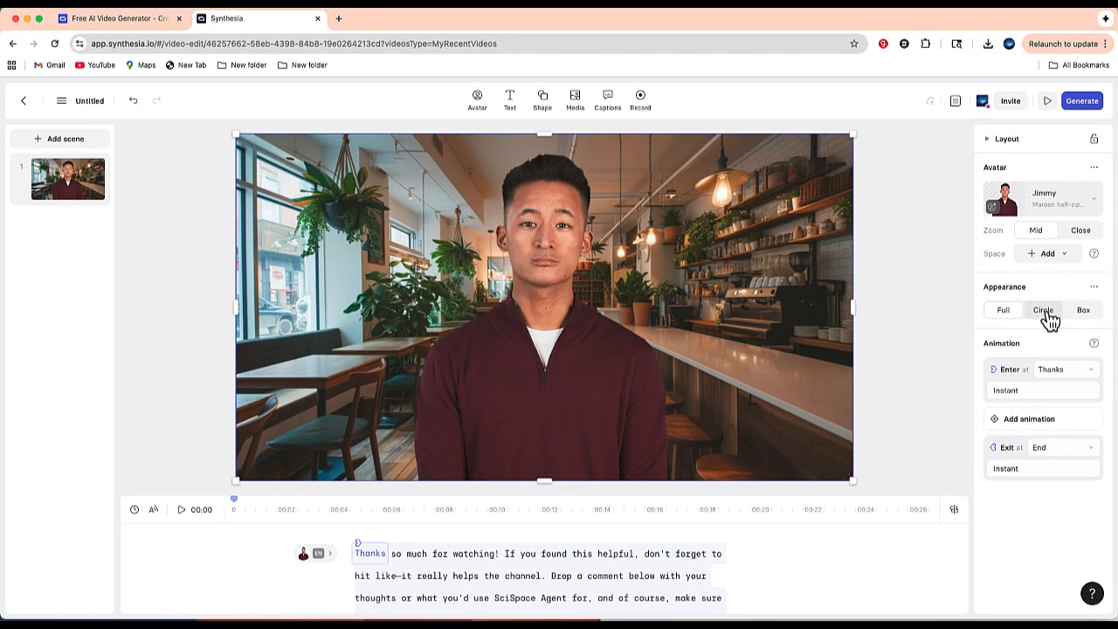
{"action": "left_click", "coordinate": [1045, 311]}
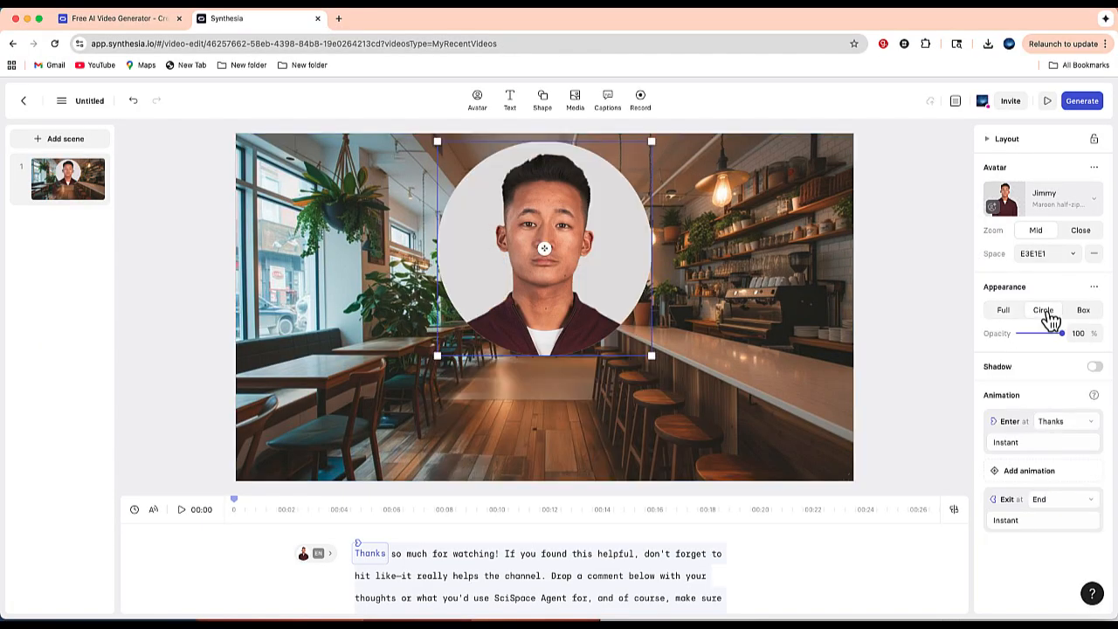
{"action": "left_click", "coordinate": [1083, 311]}
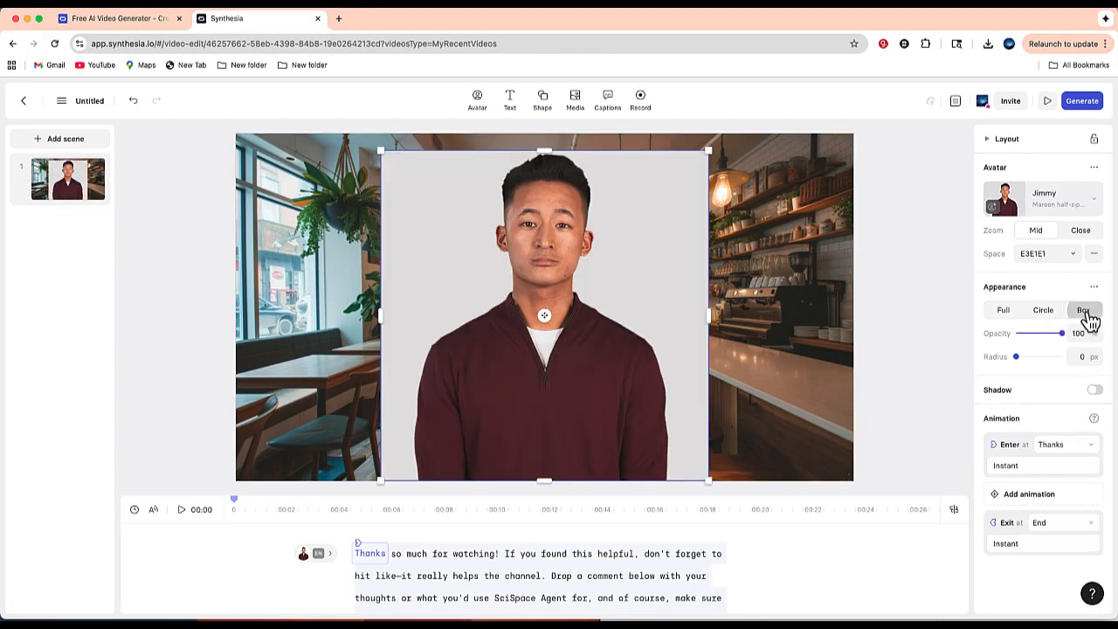
{"action": "left_click", "coordinate": [1002, 311]}
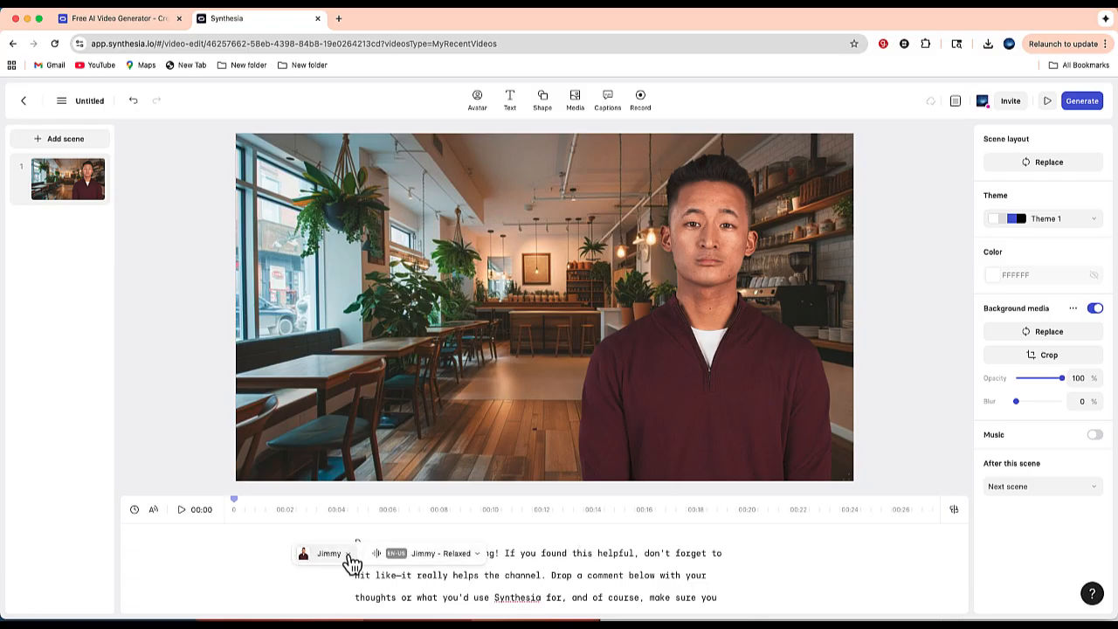
{"action": "mouse_move", "coordinate": [345, 563]}
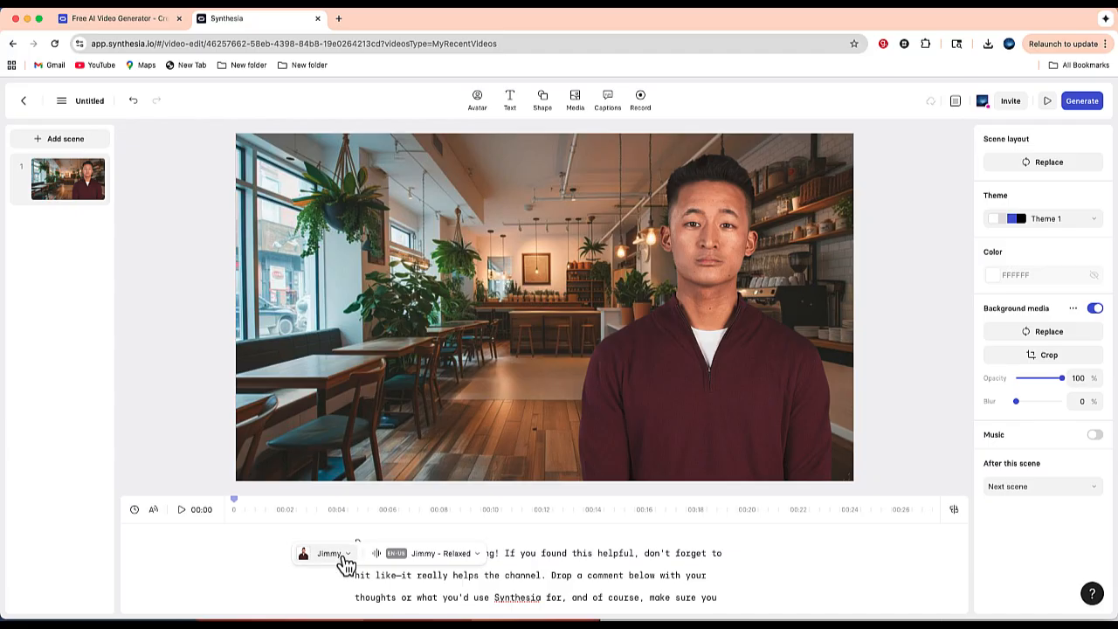
{"action": "mouse_move", "coordinate": [421, 560]}
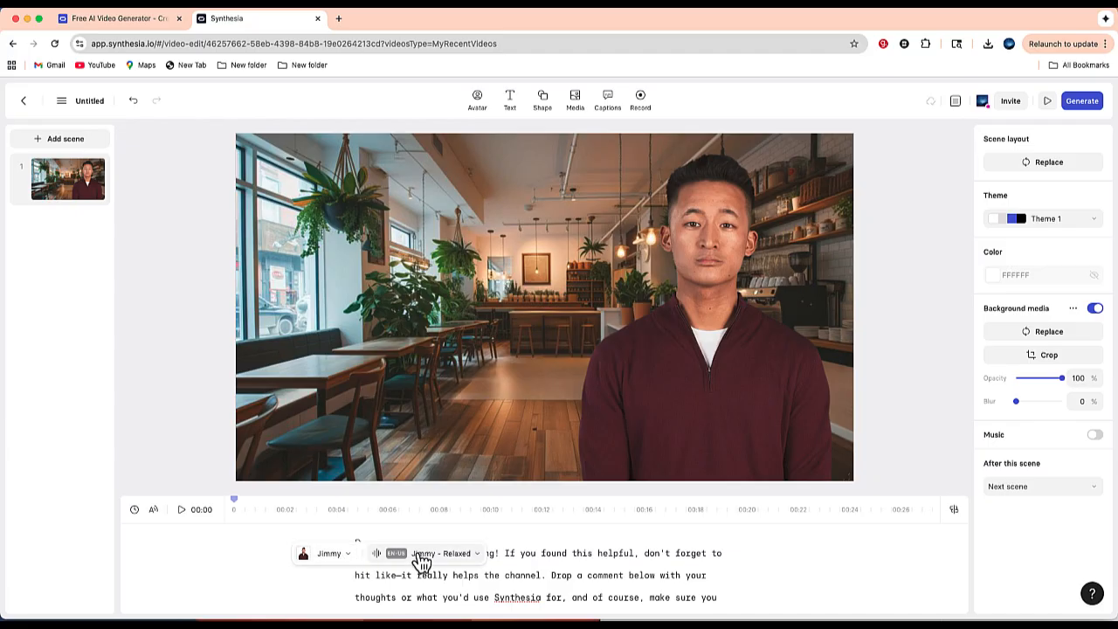
{"action": "left_click", "coordinate": [439, 552]}
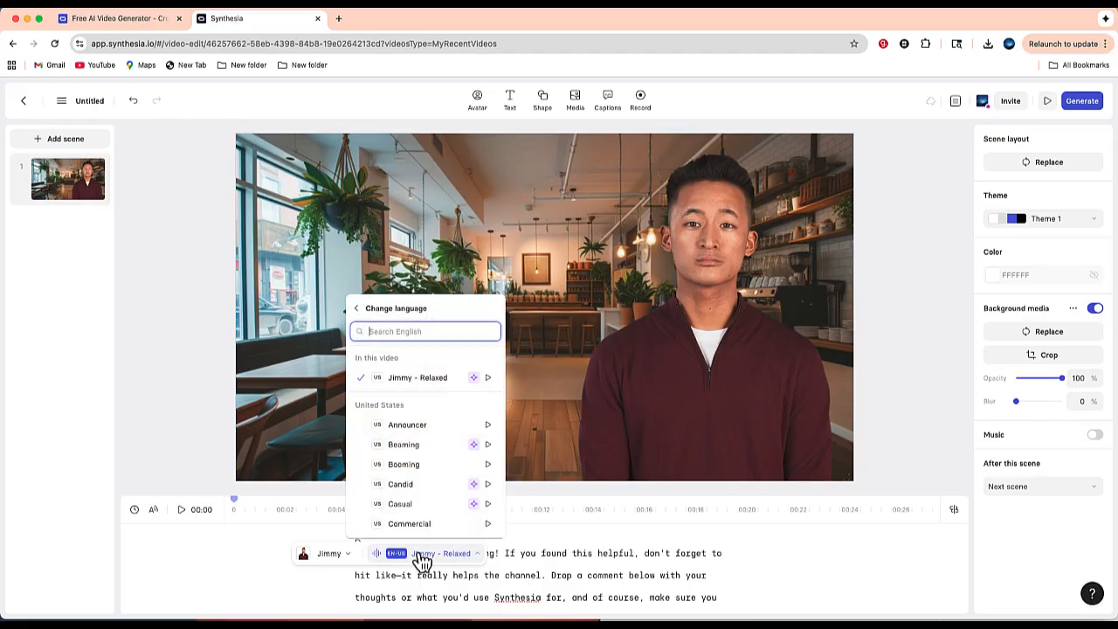
{"action": "mouse_move", "coordinate": [489, 396]}
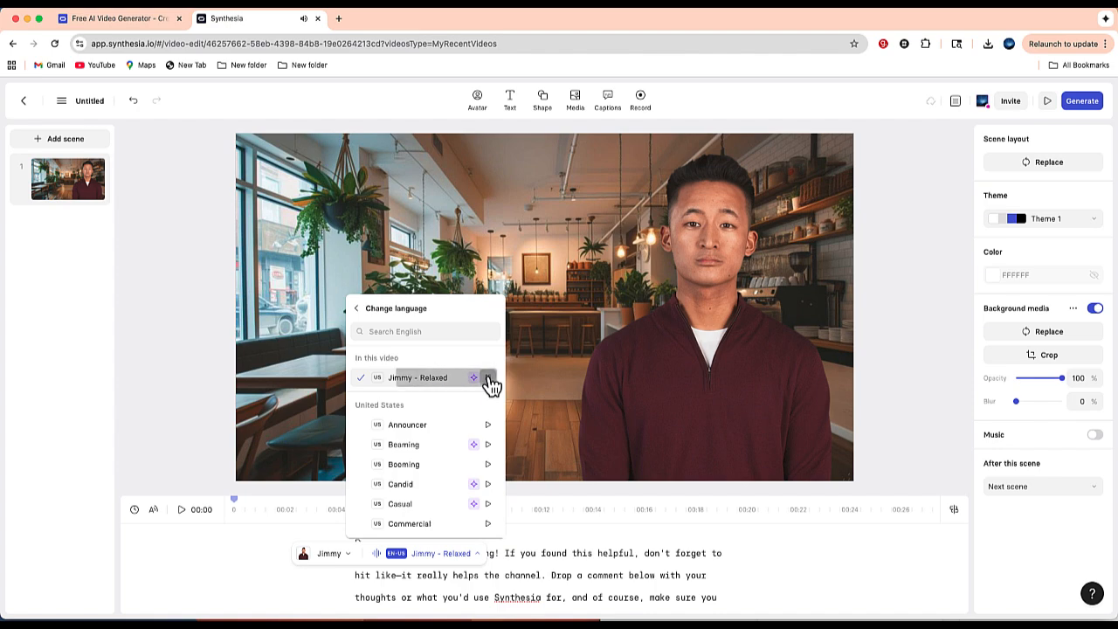
{"action": "mouse_move", "coordinate": [435, 454]}
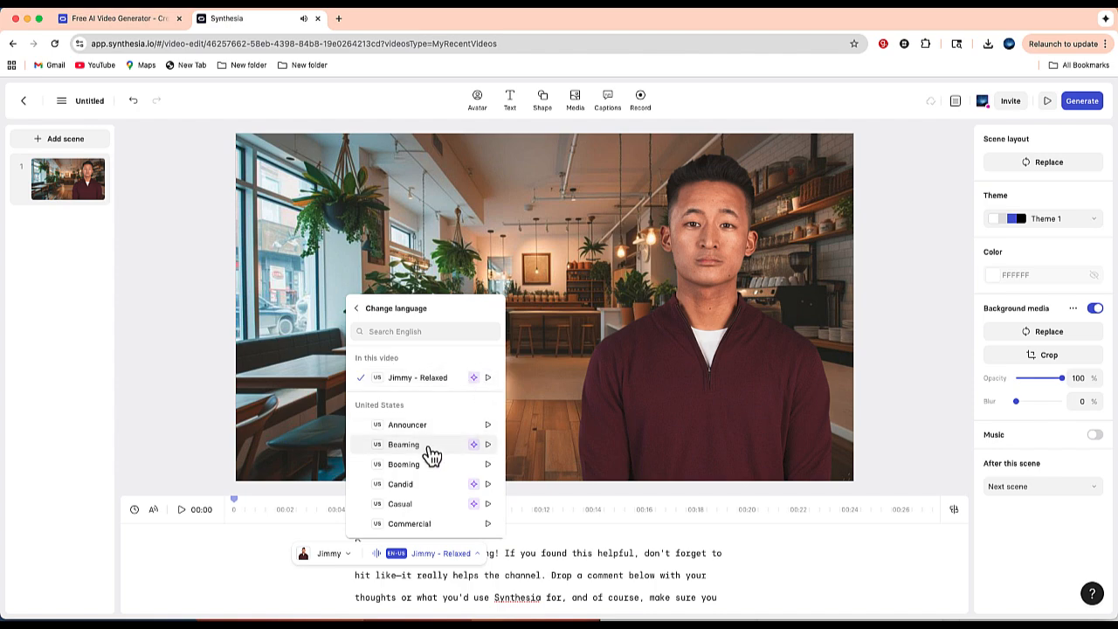
{"action": "mouse_move", "coordinate": [489, 458]}
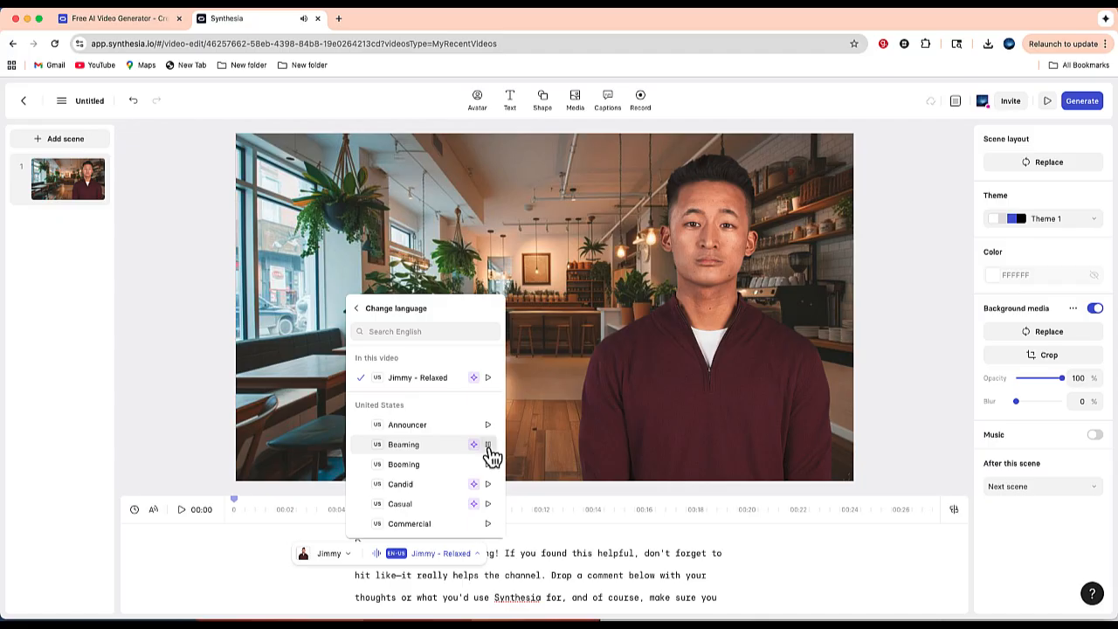
{"action": "mouse_move", "coordinate": [492, 515]}
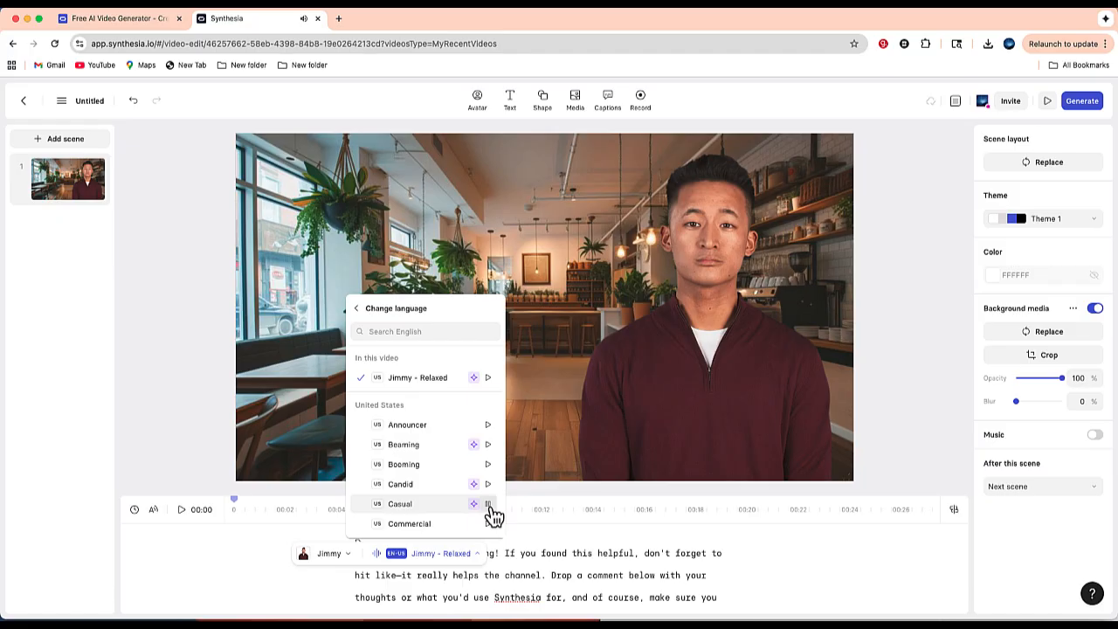
{"action": "mouse_move", "coordinate": [475, 392]}
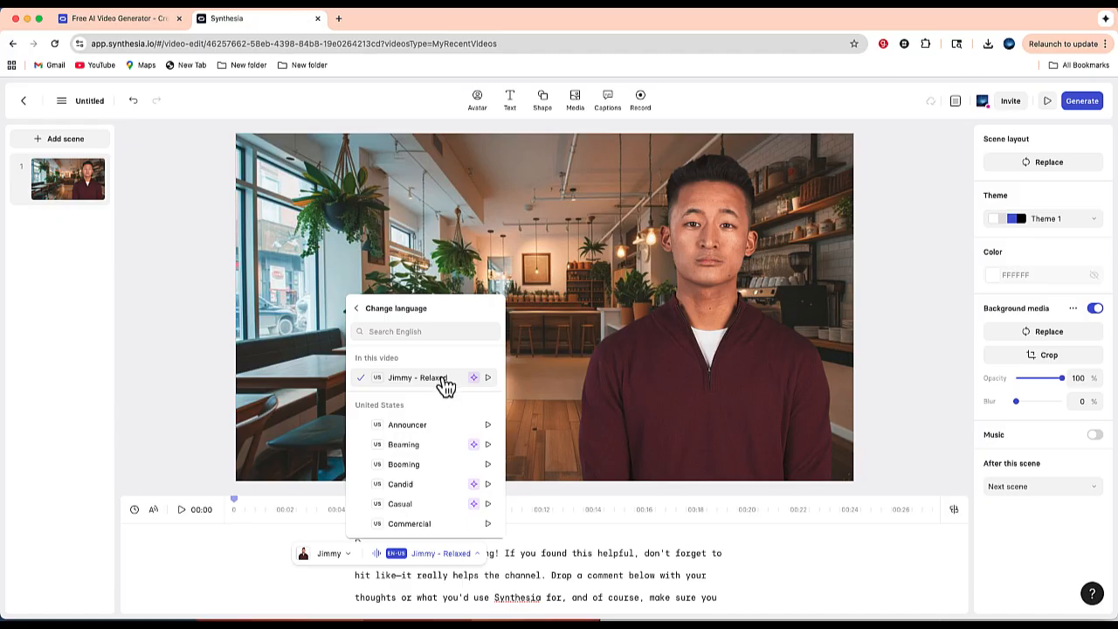
{"action": "left_click", "coordinate": [420, 377]}
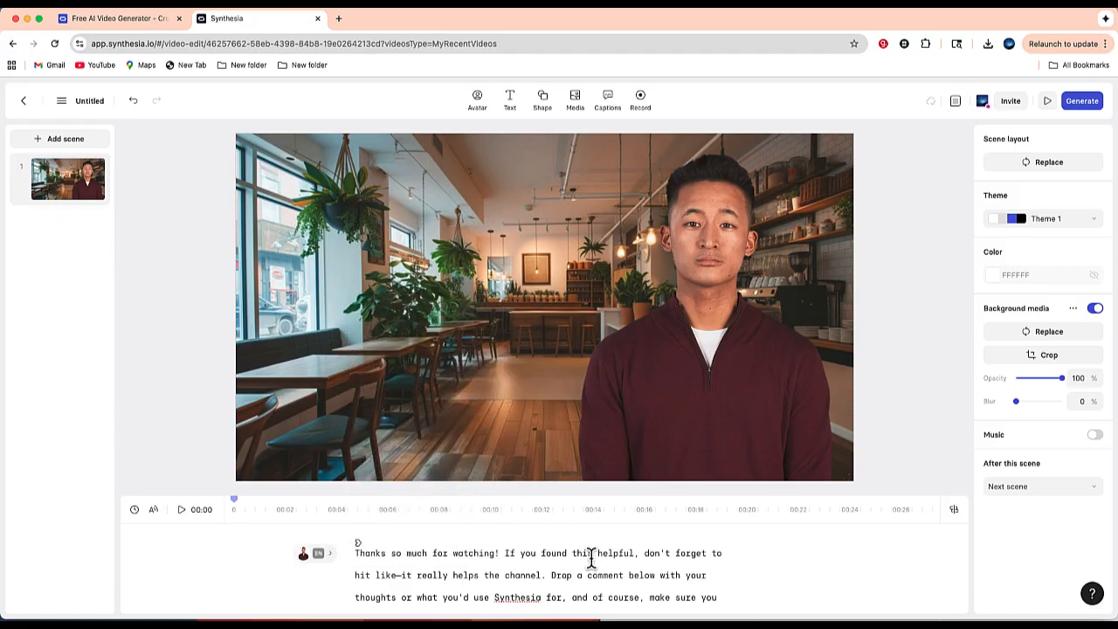
{"action": "scroll", "scroll_direction": "down", "scroll_amount": 3}
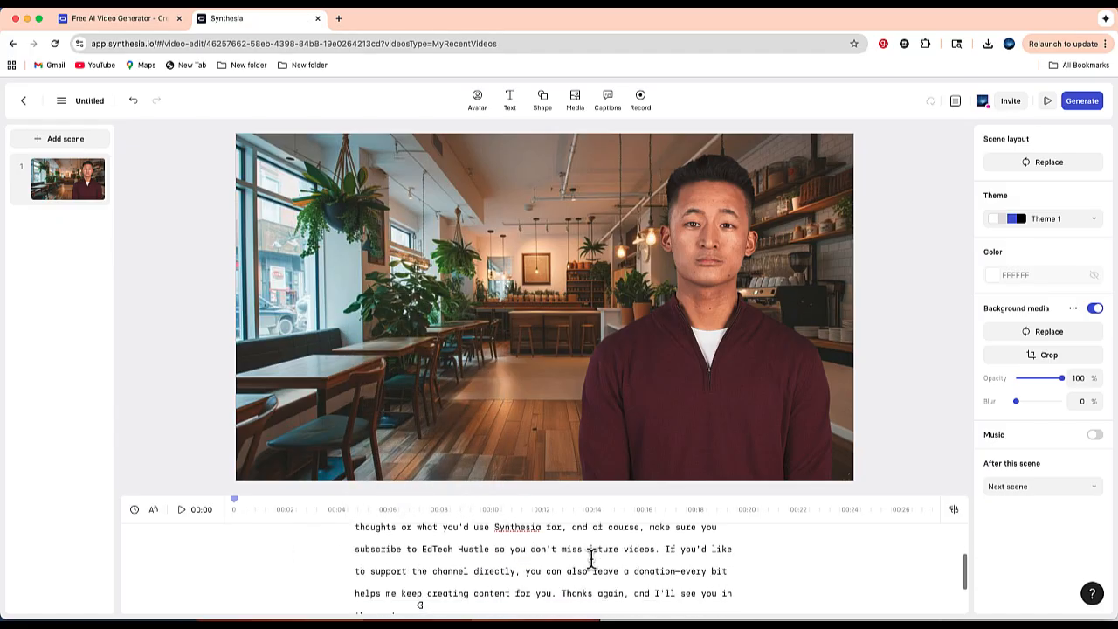
{"action": "scroll", "scroll_direction": "down", "scroll_amount": 3}
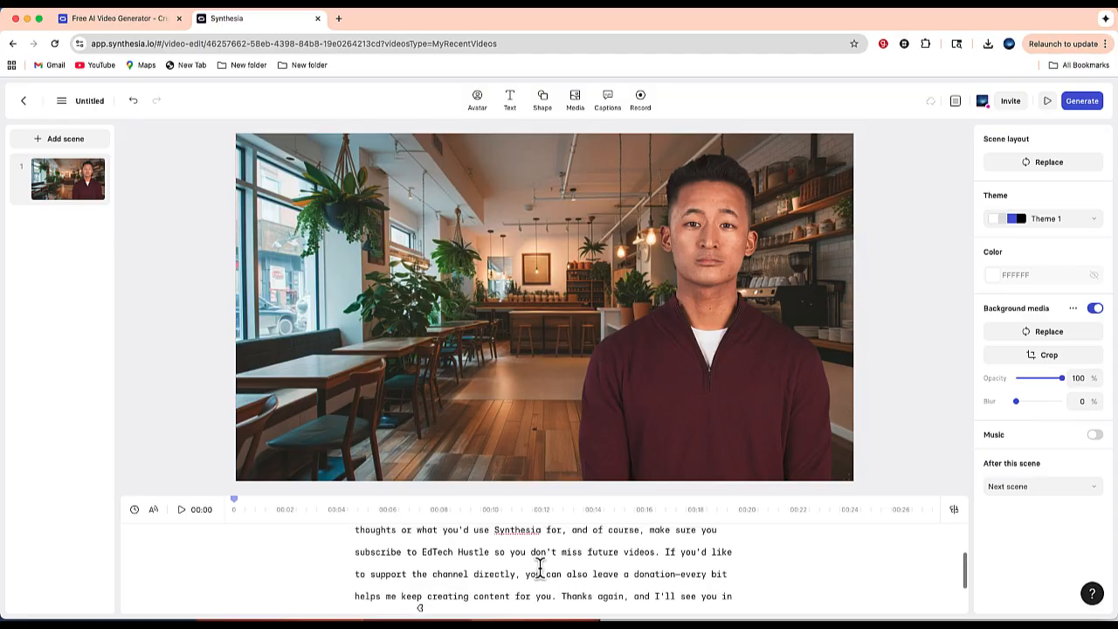
{"action": "mouse_move", "coordinate": [562, 575]}
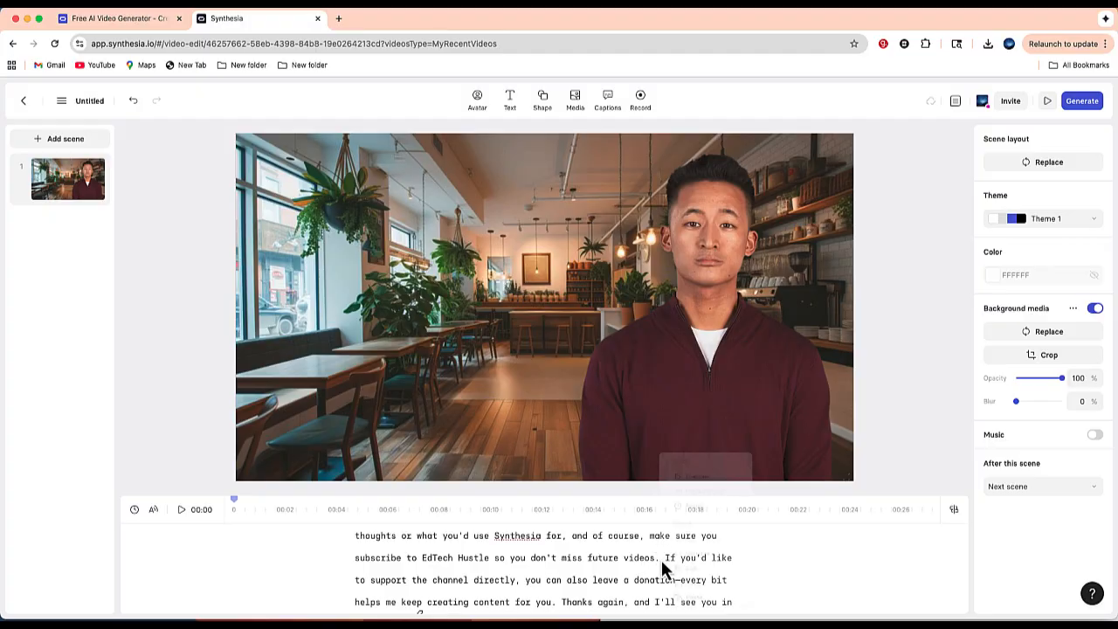
{"action": "right_click", "coordinate": [668, 570]}
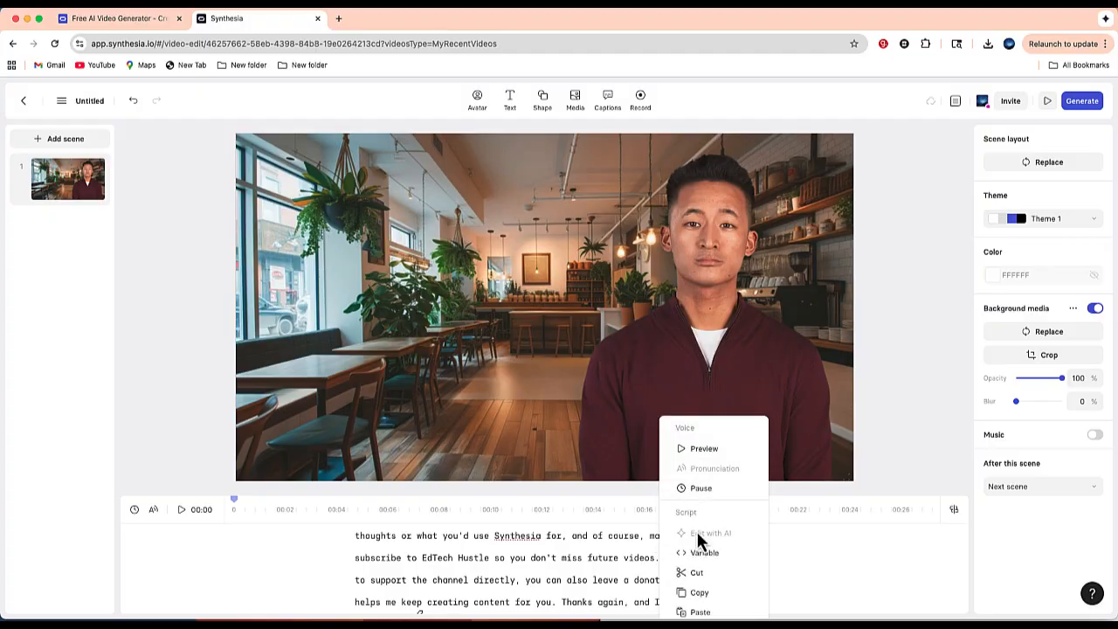
{"action": "mouse_move", "coordinate": [702, 577]}
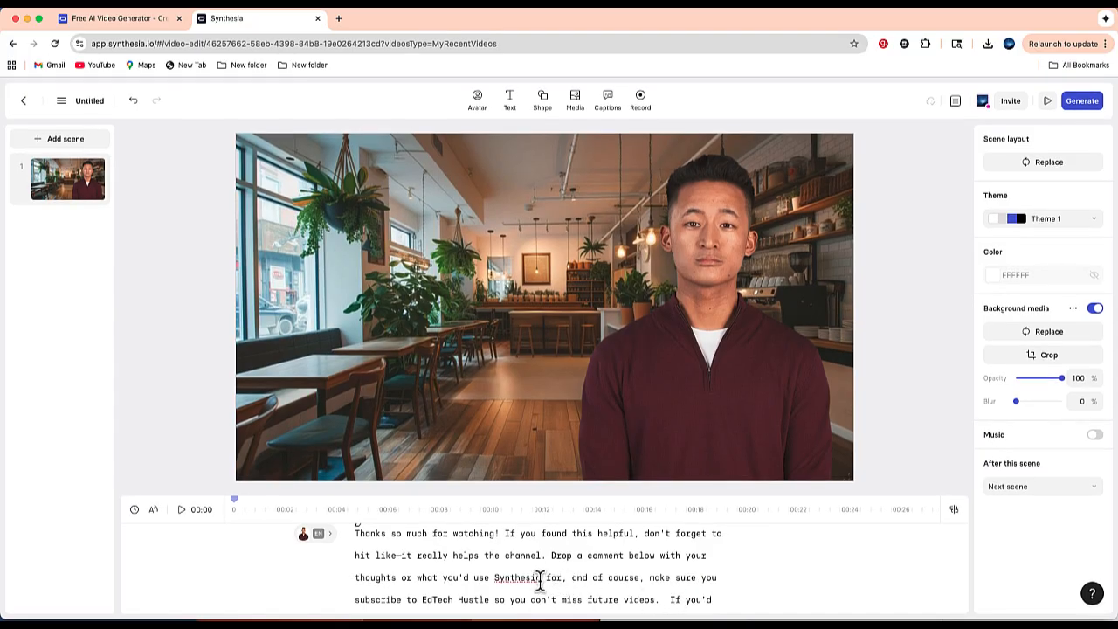
{"action": "double_click", "coordinate": [520, 576]}
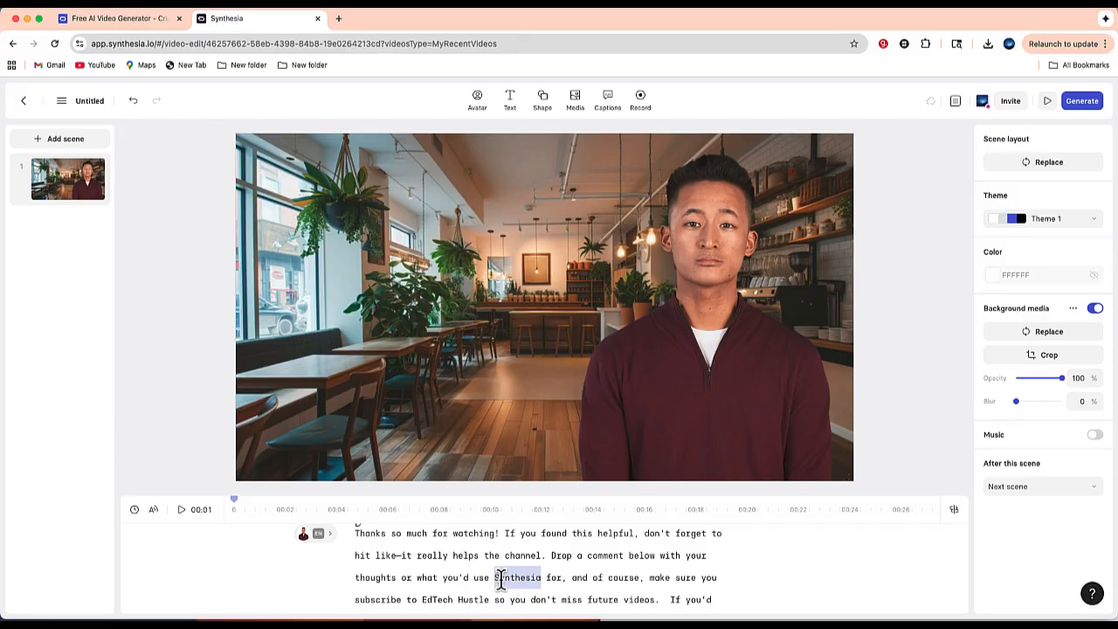
{"action": "double_click", "coordinate": [518, 576]}
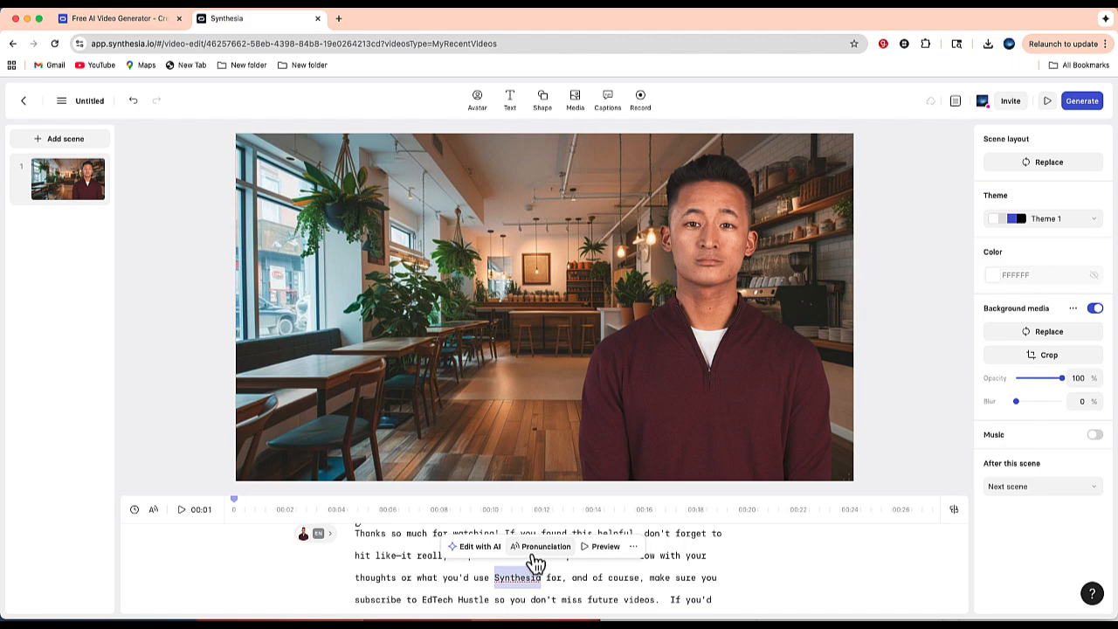
{"action": "left_click", "coordinate": [539, 547]}
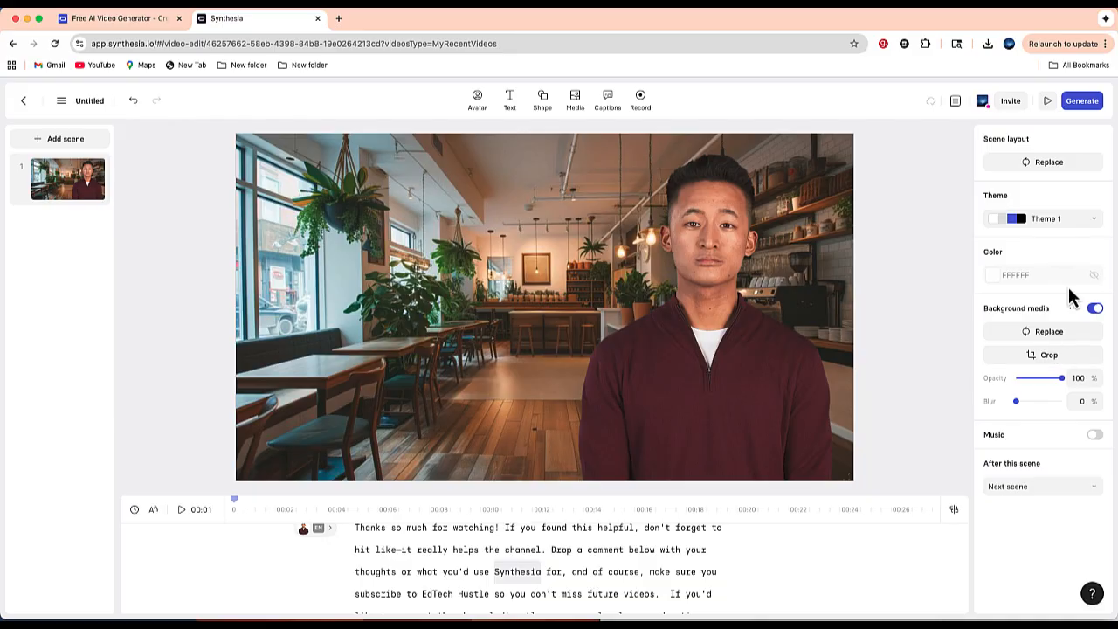
Title the video 'Outro' and start the 10-minute generation, reaching the finished video page
{"action": "left_click", "coordinate": [1081, 99]}
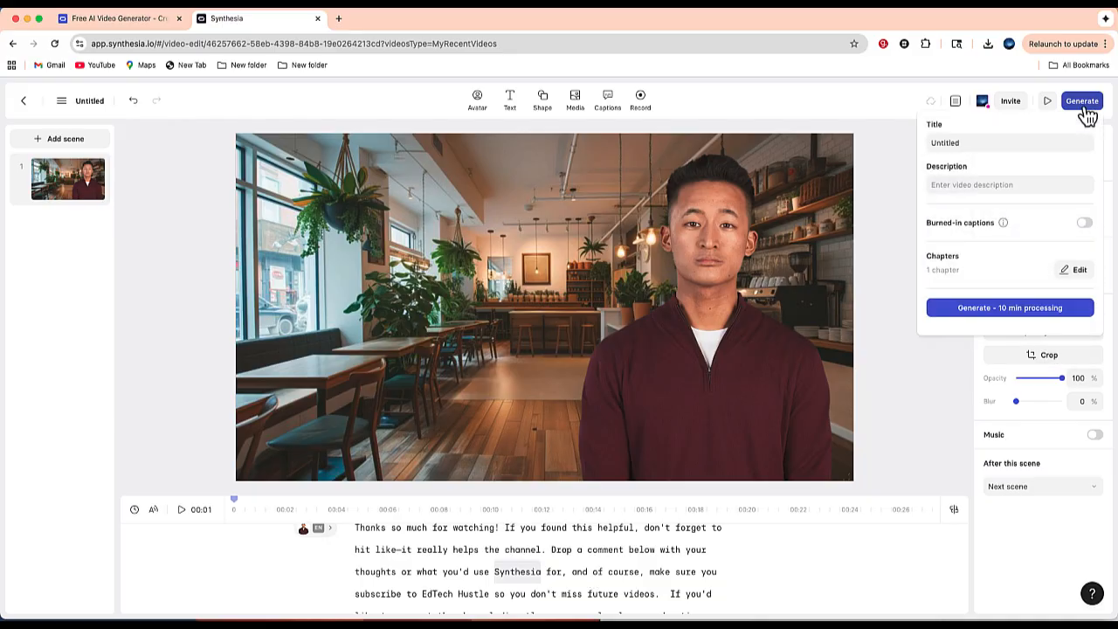
{"action": "type", "text": "Outro"}
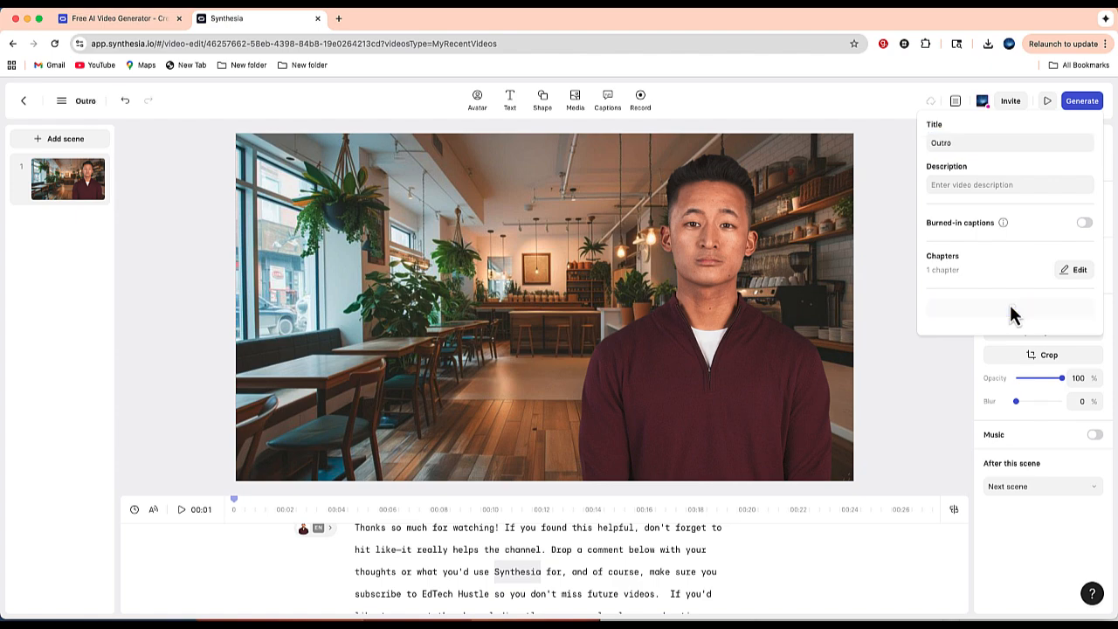
{"action": "left_click", "coordinate": [1083, 100]}
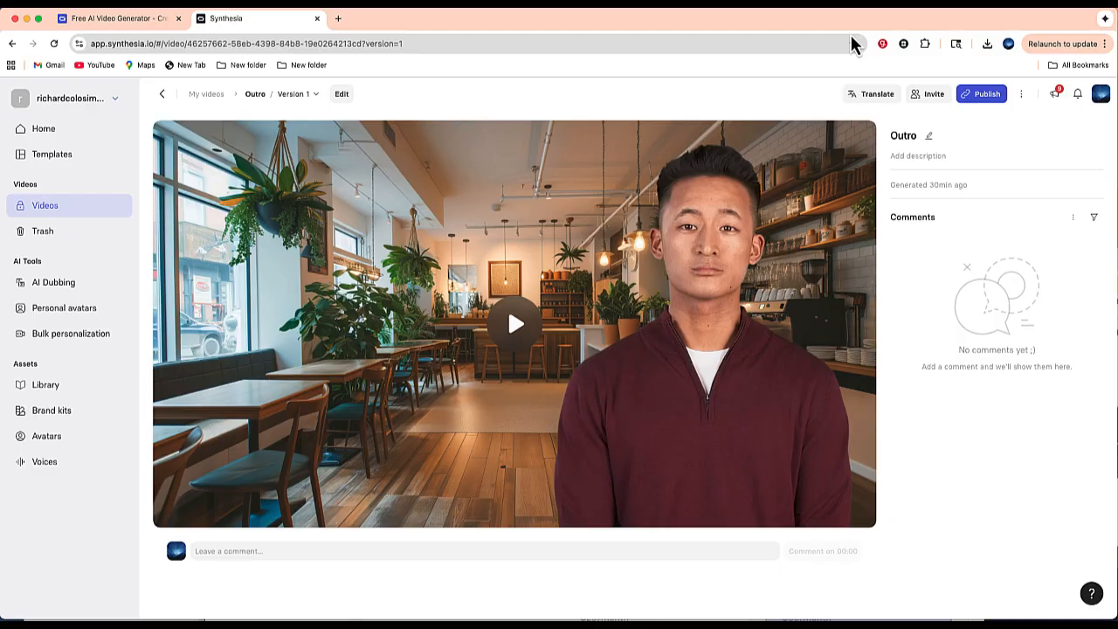
{"action": "mouse_move", "coordinate": [817, 39]}
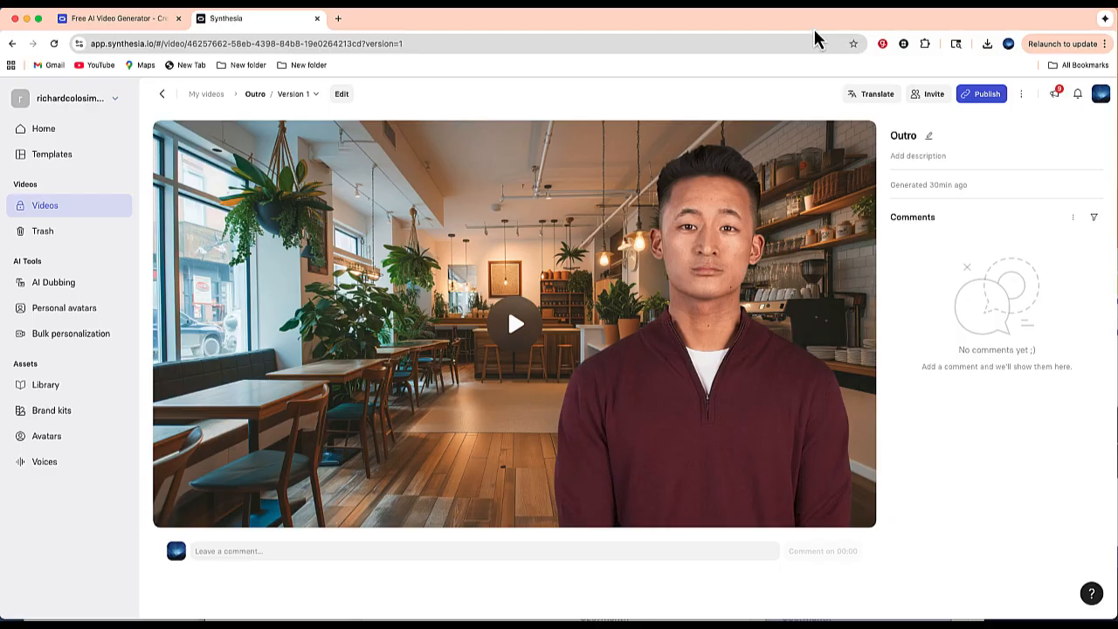
From the video page's three-dot menu, download the Outro video as an .mp4 file
{"action": "left_click", "coordinate": [1024, 95]}
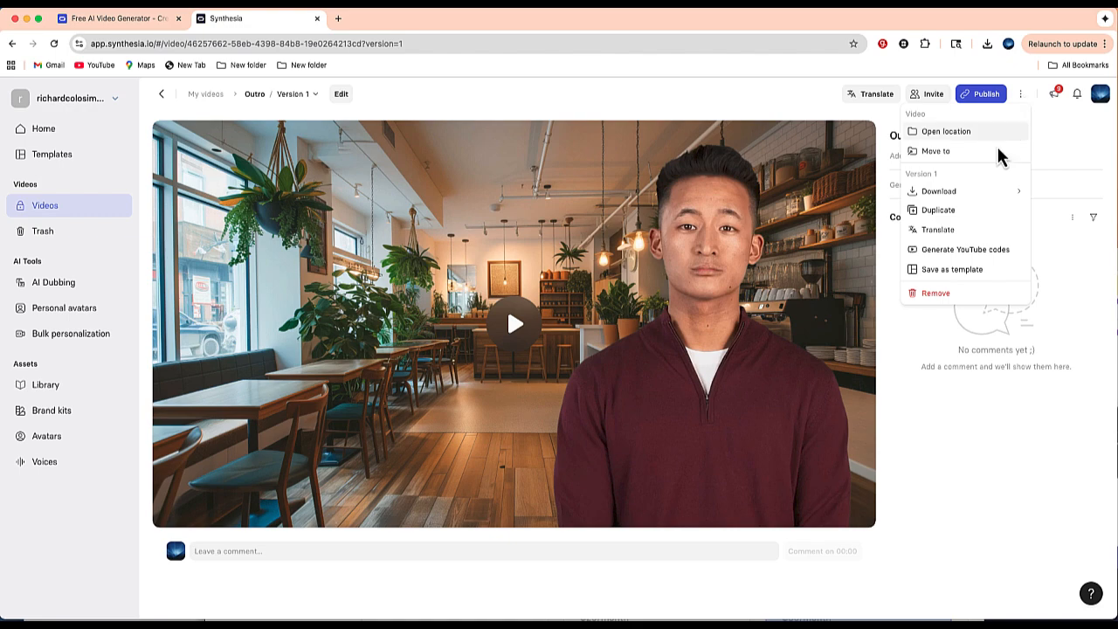
{"action": "mouse_move", "coordinate": [939, 210]}
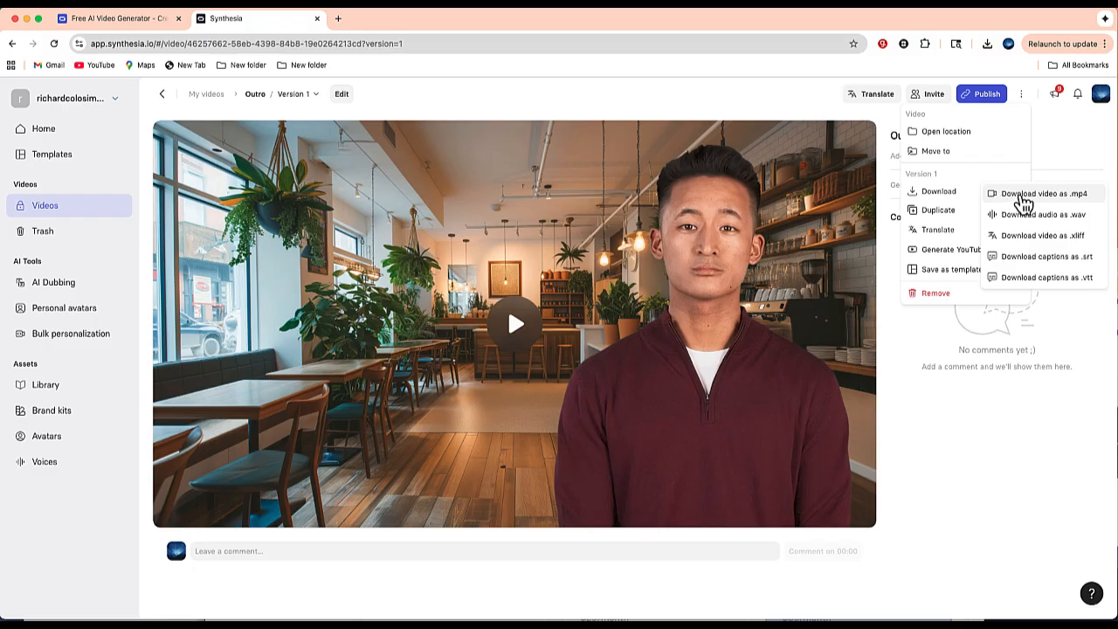
{"action": "mouse_move", "coordinate": [1037, 202]}
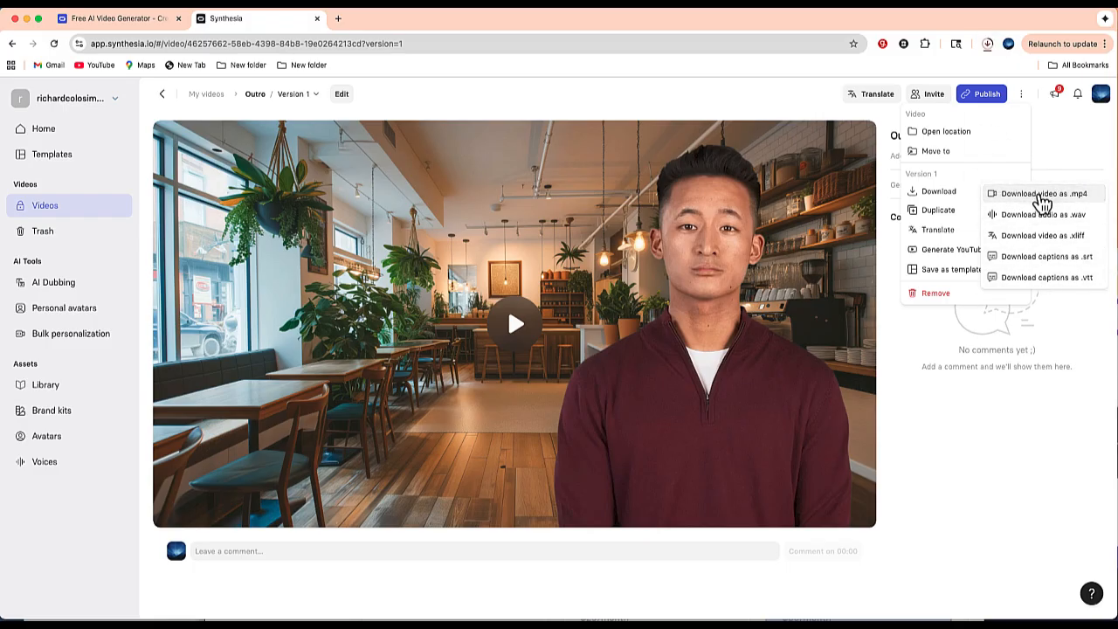
{"action": "left_click", "coordinate": [1044, 192]}
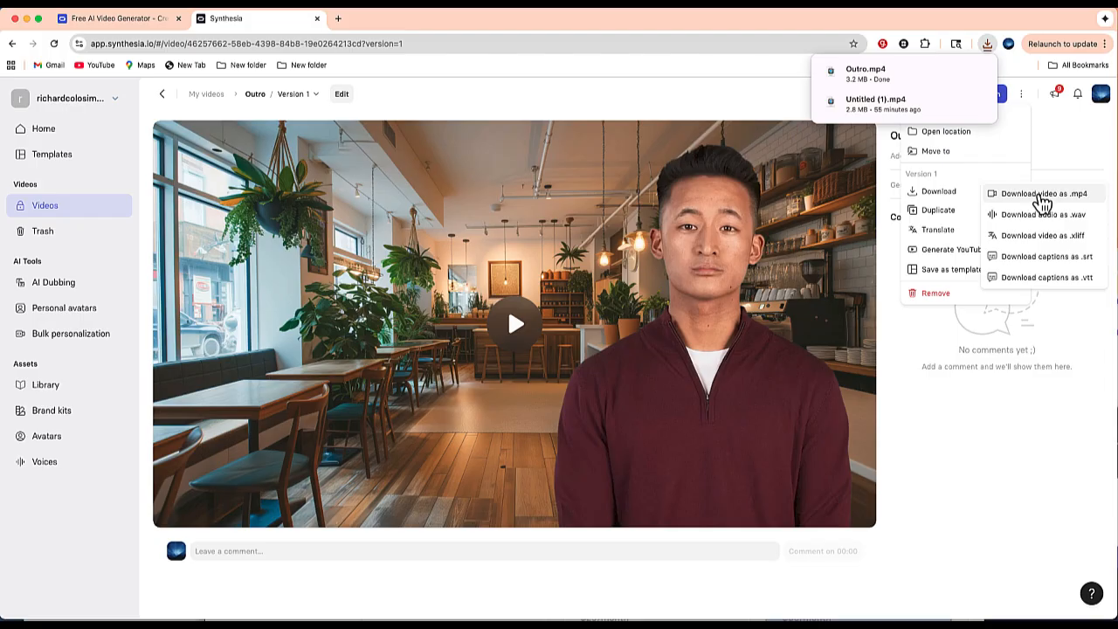